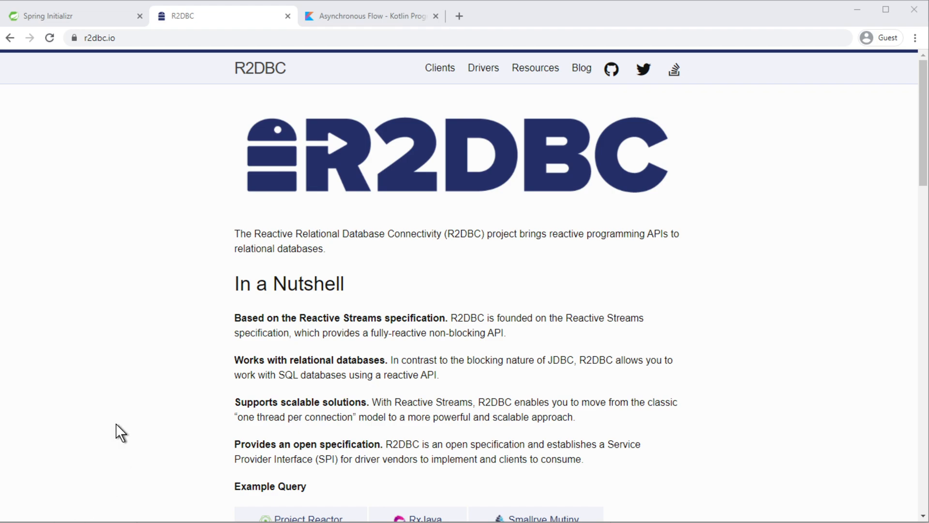
mouse_move(123, 414)
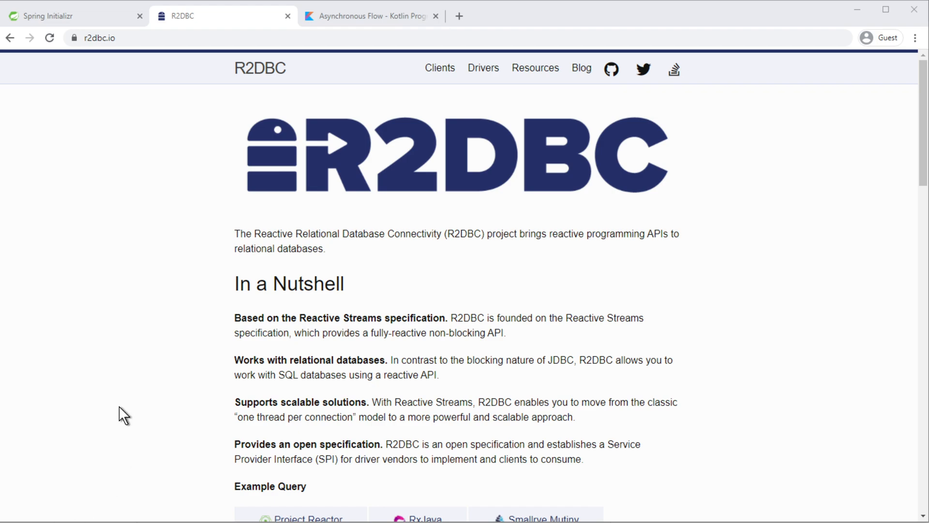
mouse_move(141, 247)
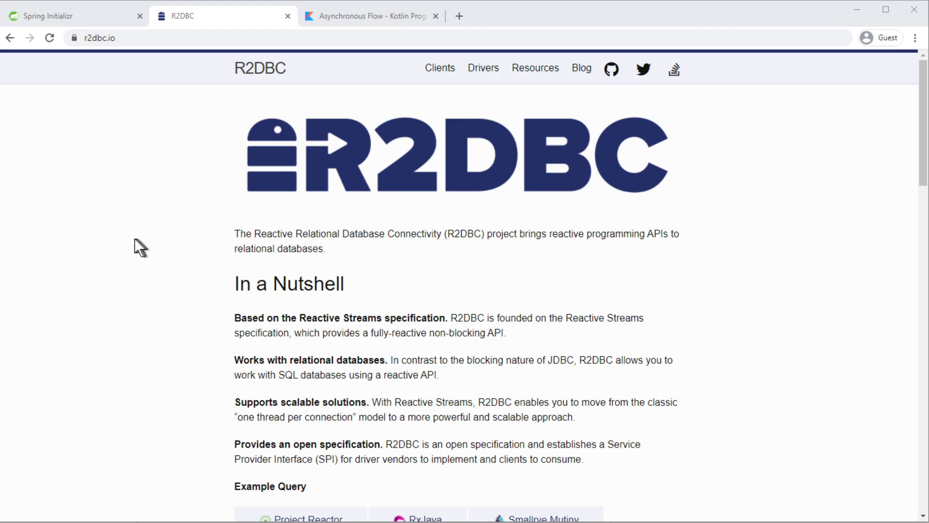
mouse_move(270, 184)
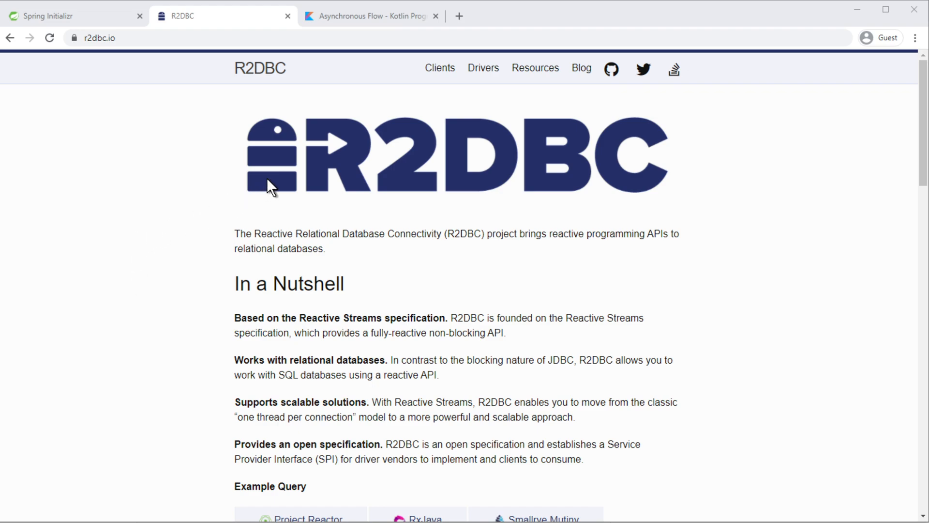
mouse_move(281, 251)
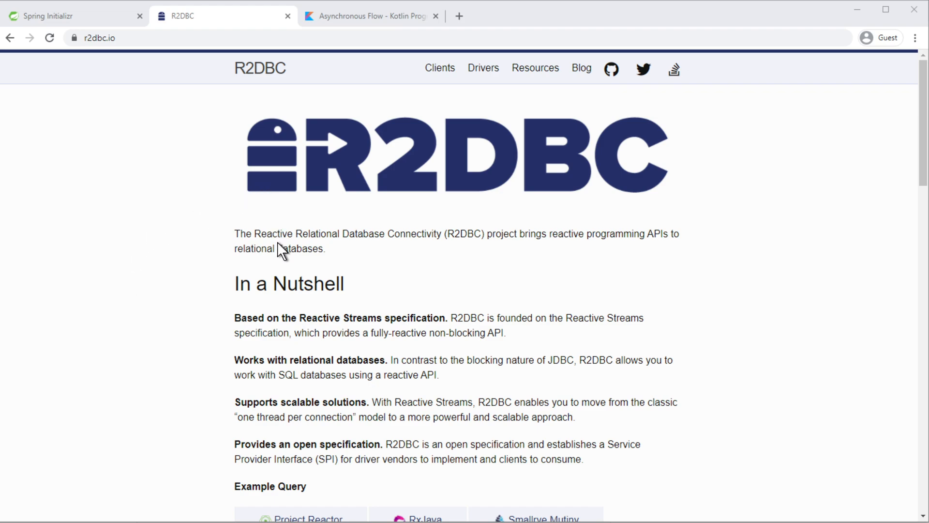
mouse_move(311, 199)
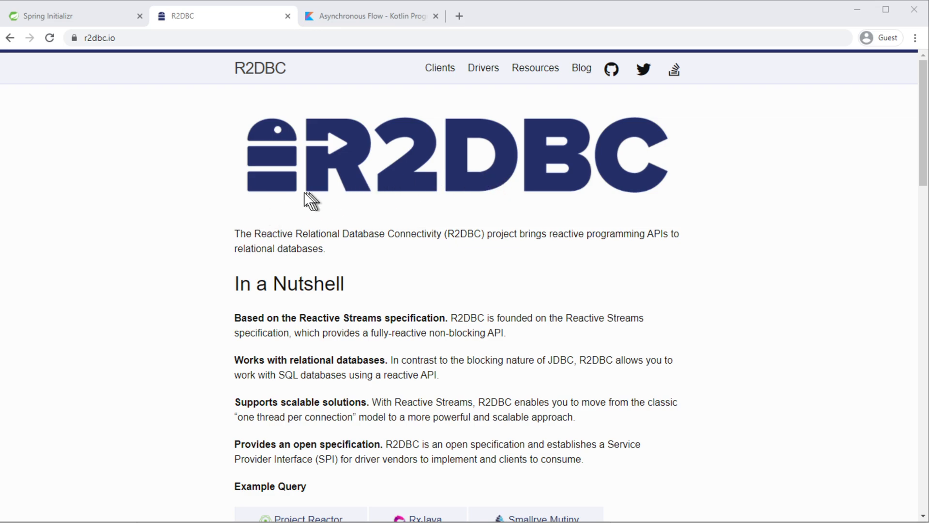
mouse_move(195, 184)
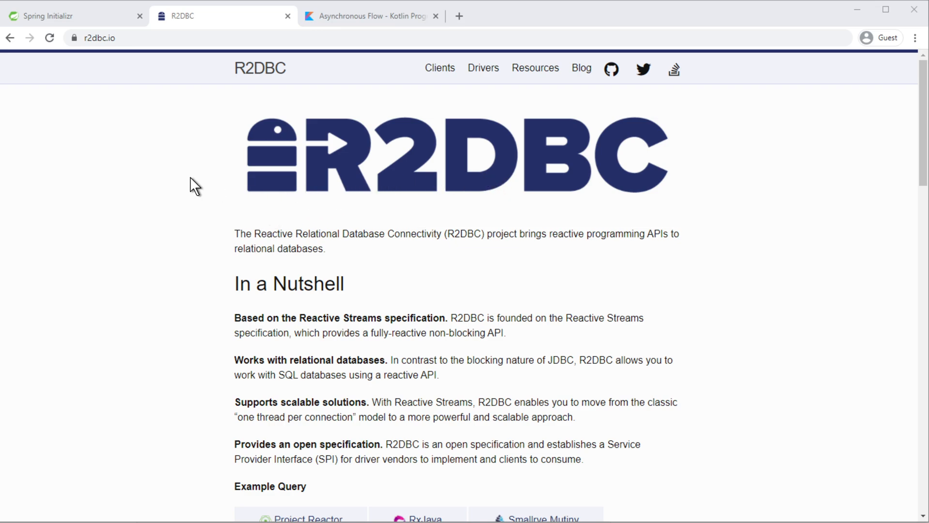
Browse r2dbc.io down to the drivers list, then switch to the Kotlin Asynchronous Flow docs tab.
scroll(down, 3)
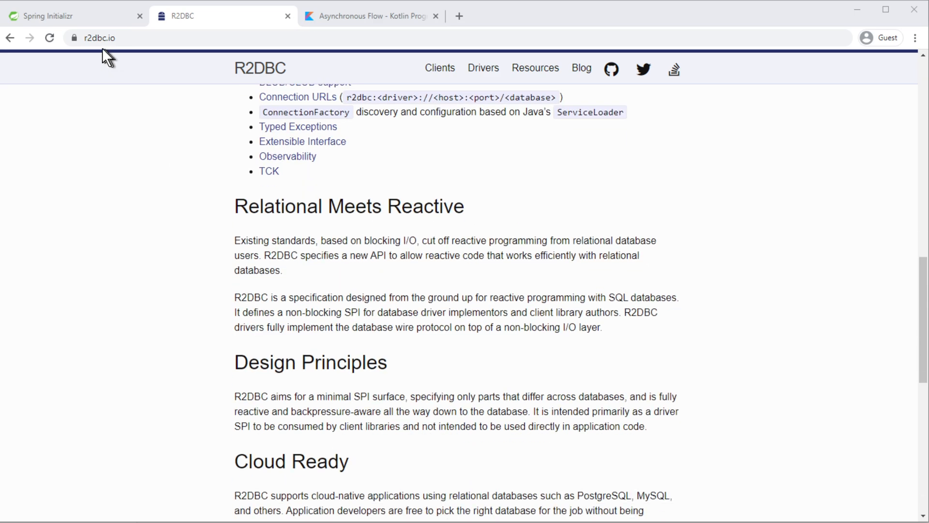
scroll(down, 3)
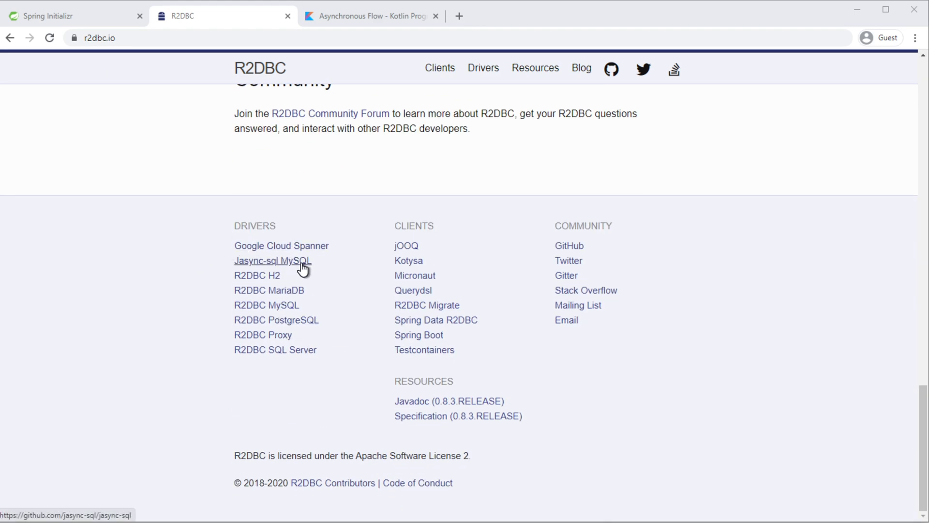
mouse_move(276, 320)
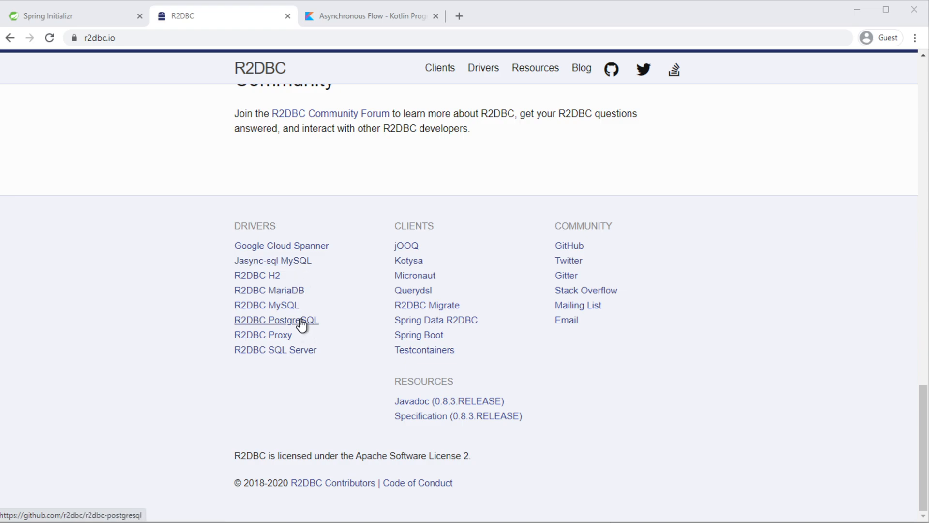
mouse_move(273, 260)
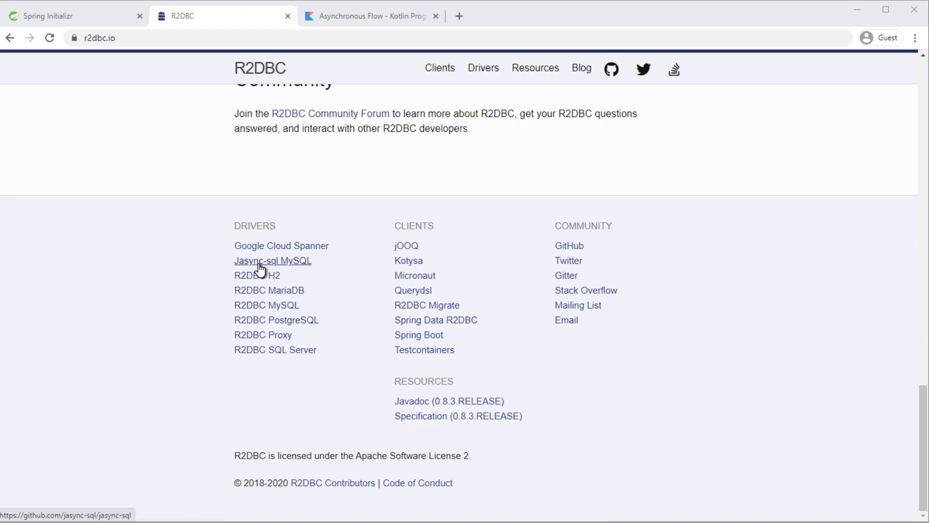
mouse_move(179, 220)
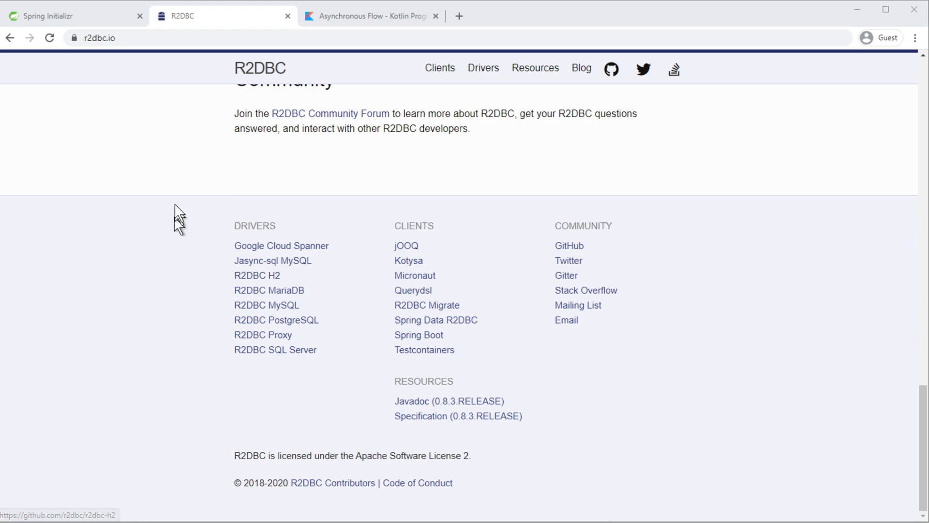
mouse_move(164, 228)
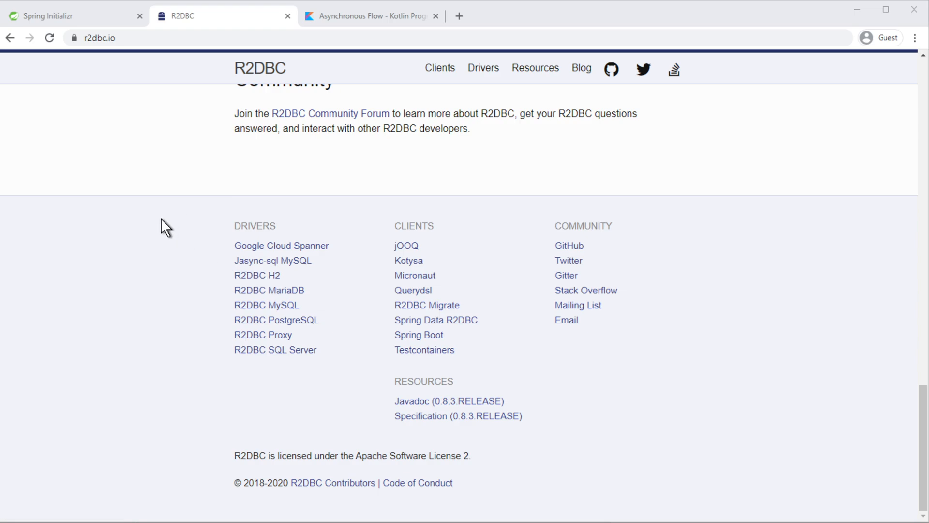
mouse_move(263, 129)
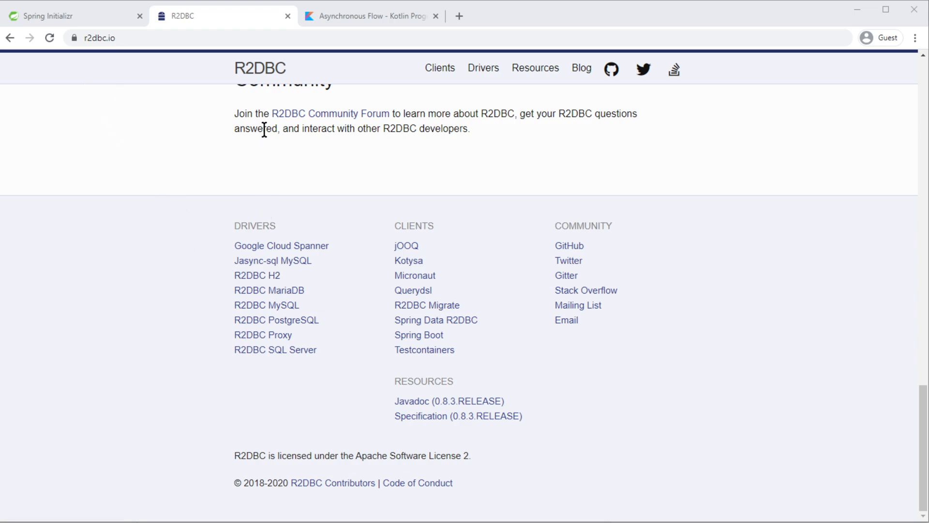
click(367, 16)
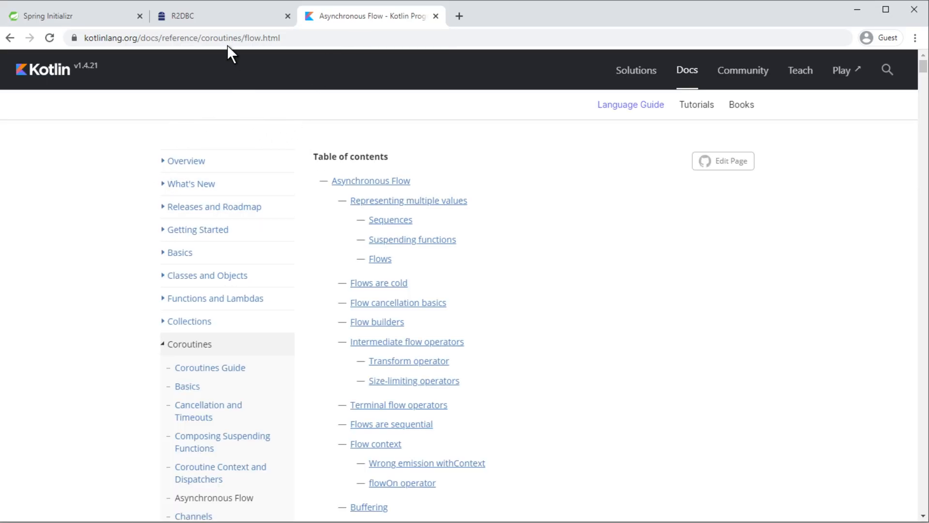
mouse_move(271, 148)
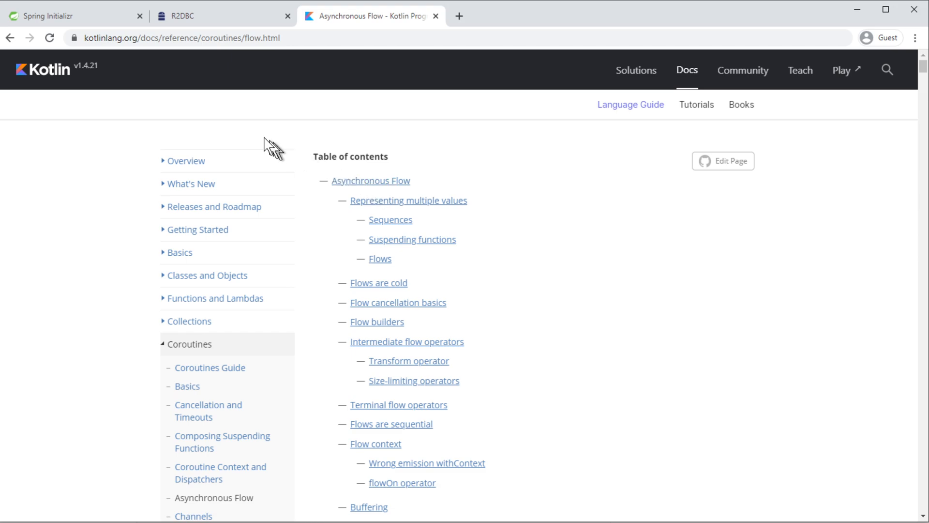
In Spring Initializr, choose a Gradle project with Kotlin as the language.
click(71, 17)
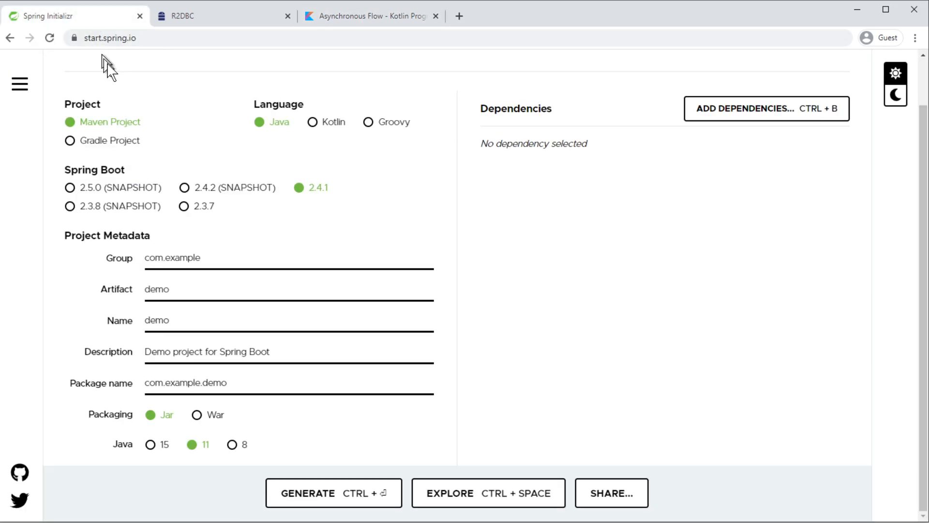
mouse_move(257, 201)
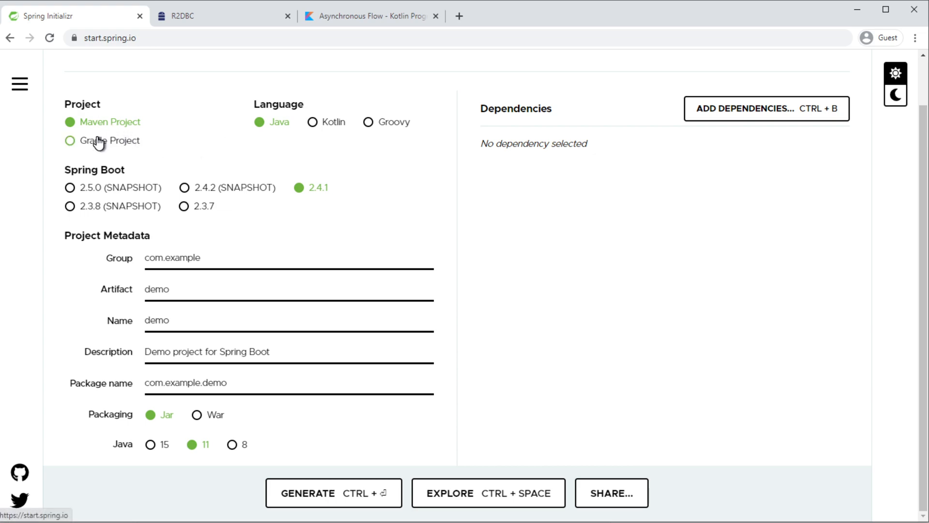
mouse_move(97, 148)
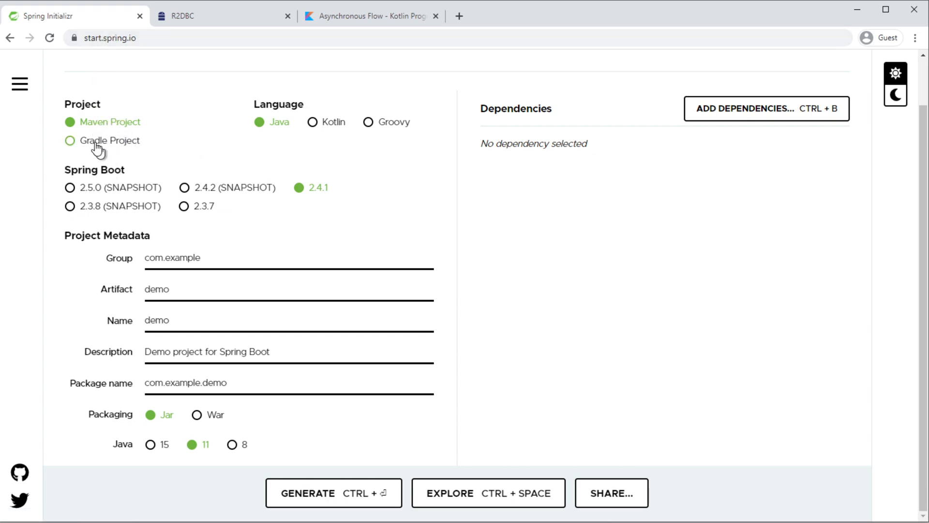
click(70, 141)
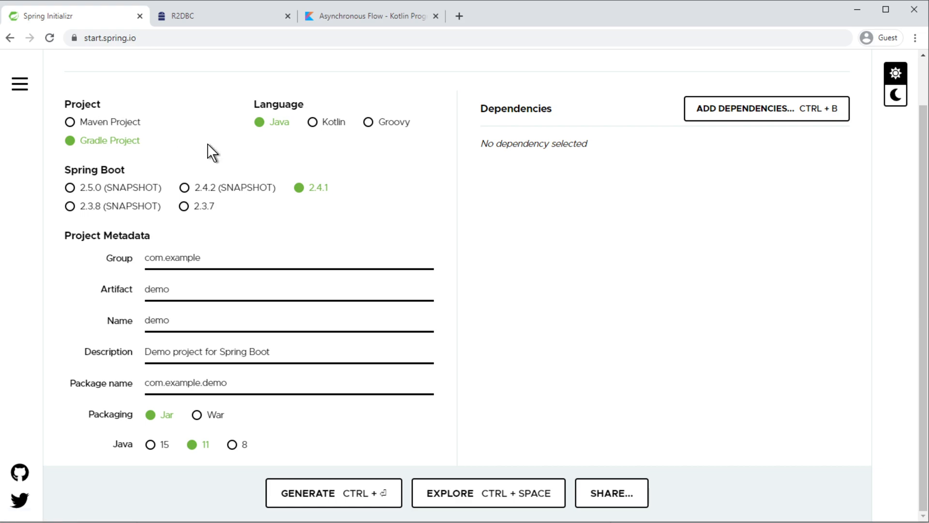
click(313, 122)
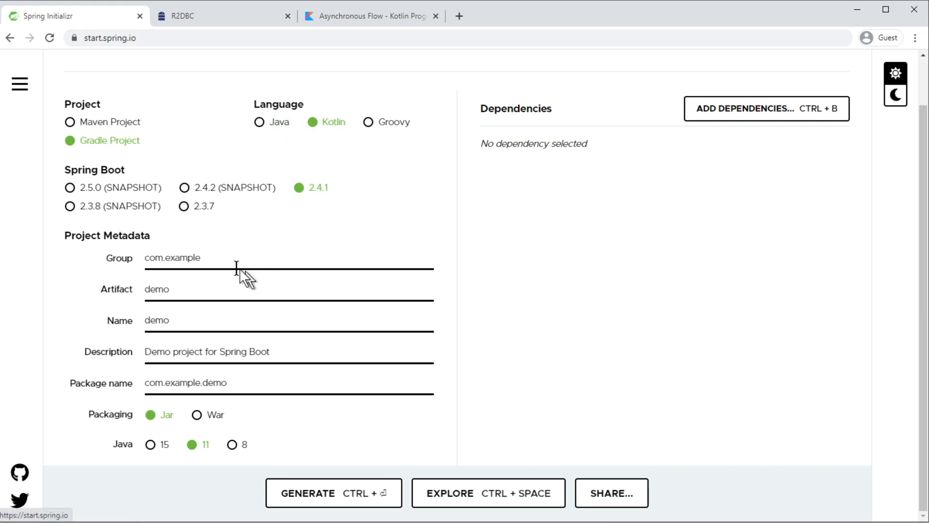
Replace the default group and set the artifact to demo-reactive-sql.
double_click(187, 257)
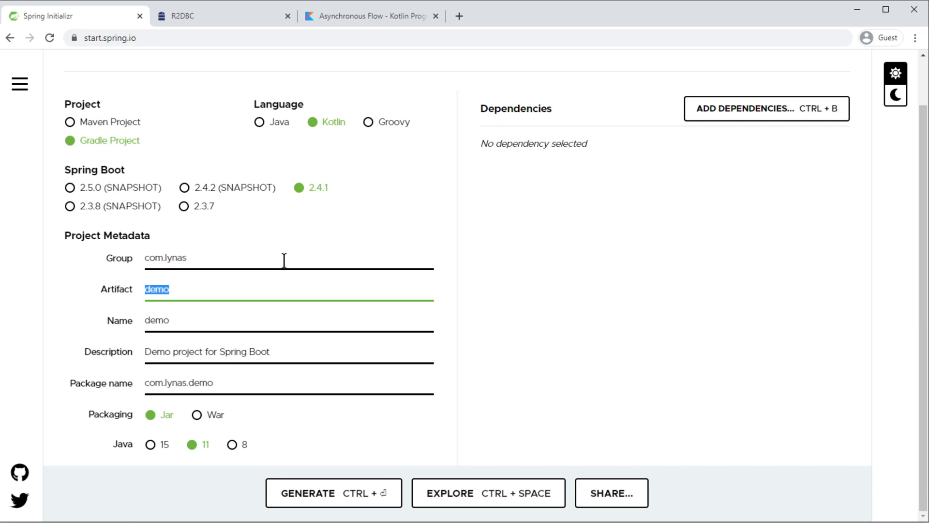
text(-)
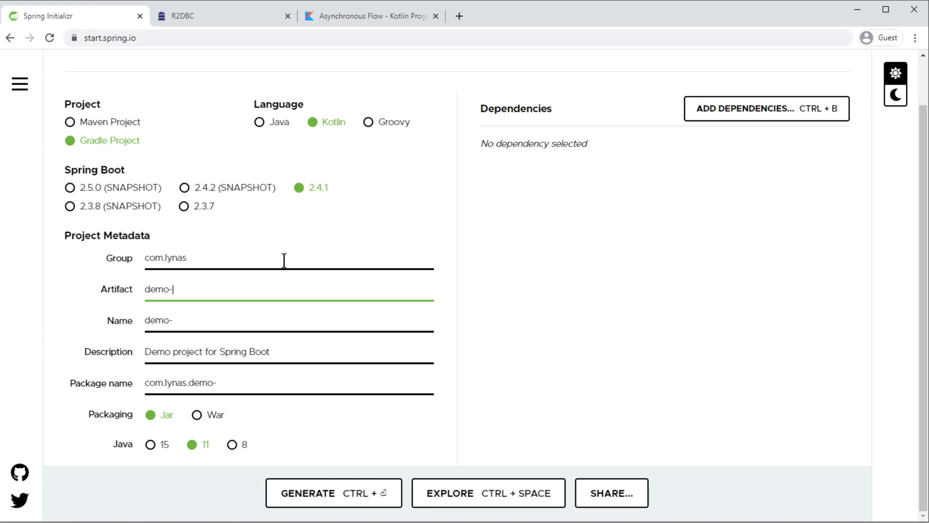
text(reactiv)
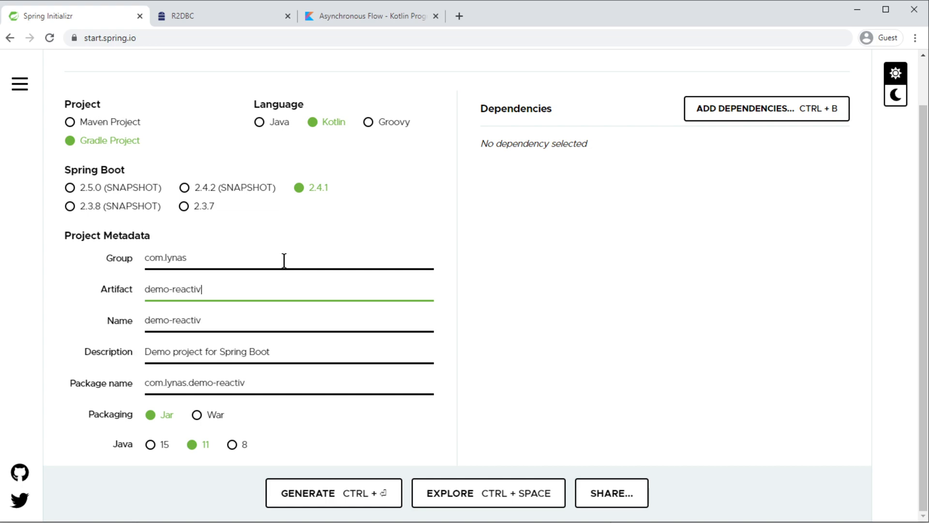
text(e-sql)
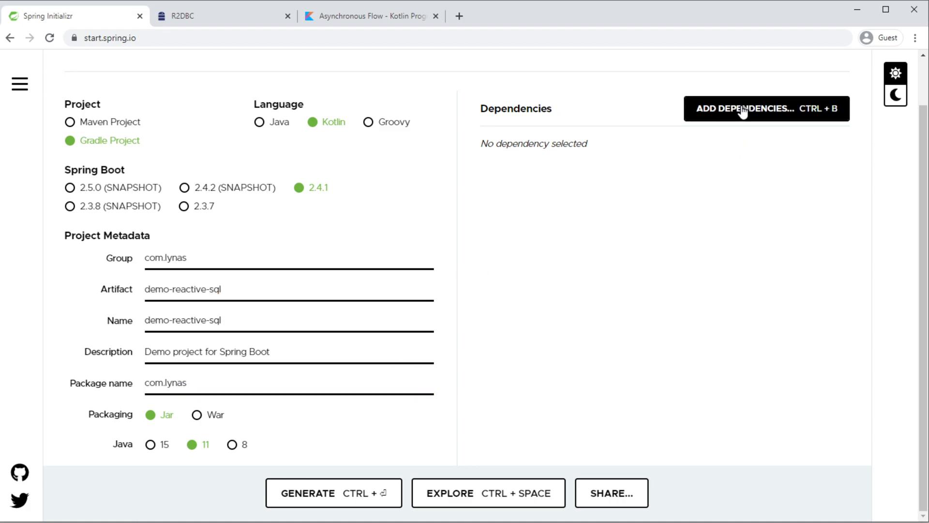
Add Spring Data R2DBC, MySQL Driver and PostgreSQL Driver dependencies.
click(743, 109)
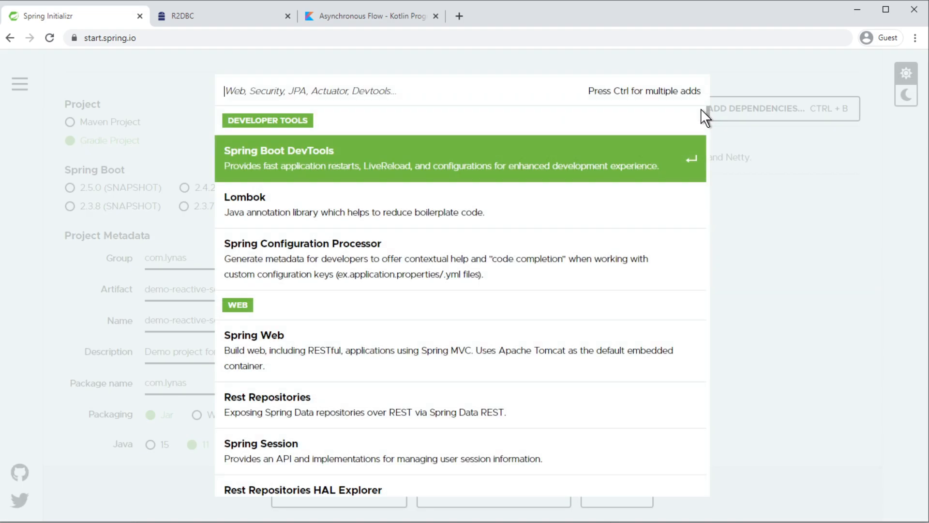
text(r2)
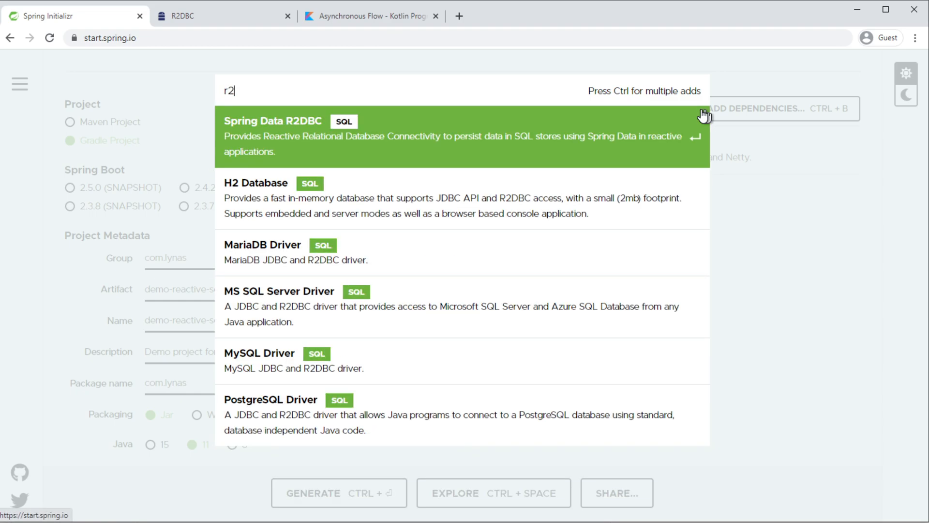
click(450, 136)
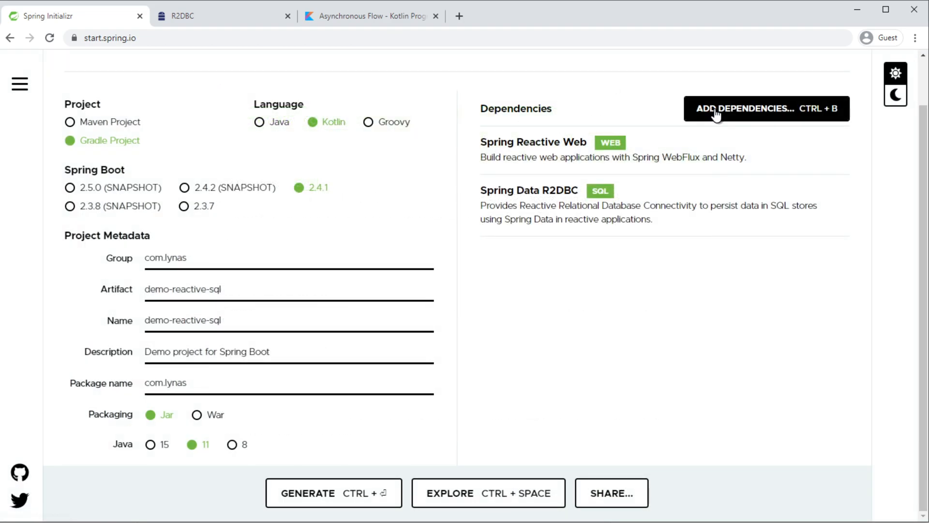
click(765, 109)
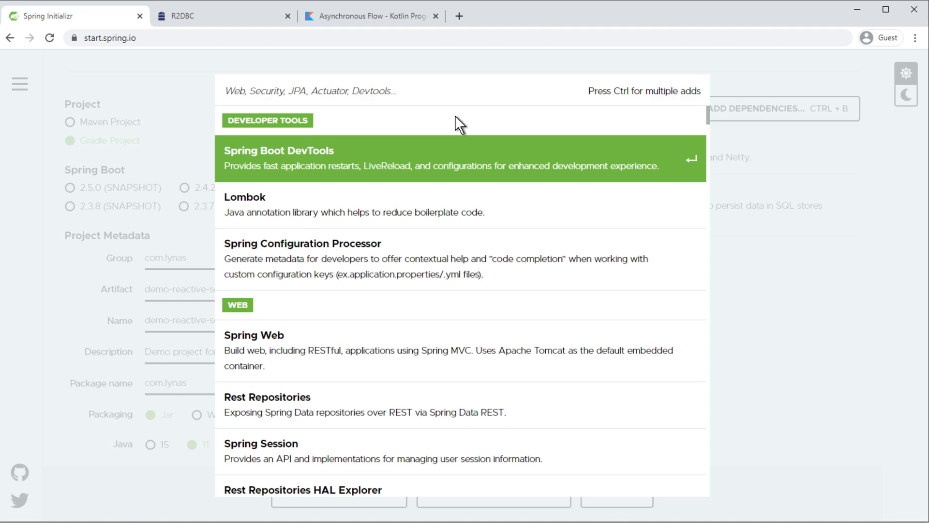
text(my)
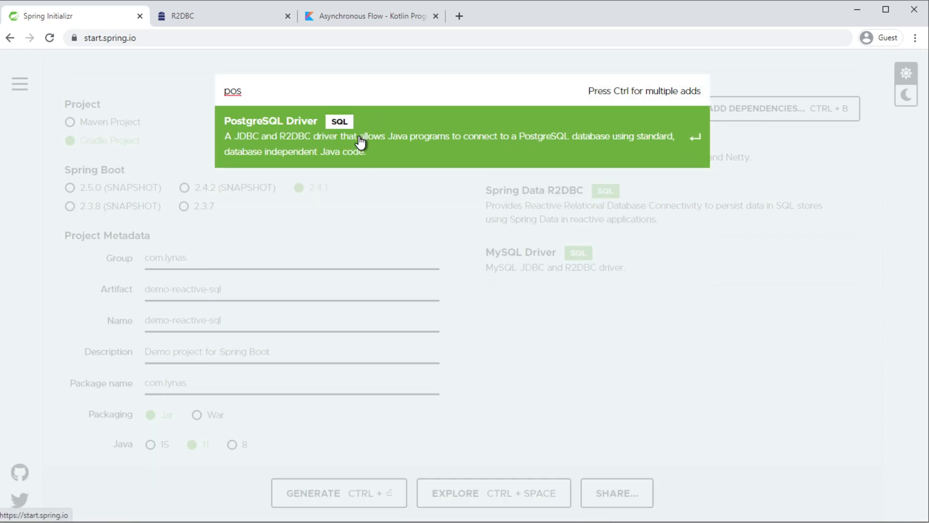
mouse_move(406, 138)
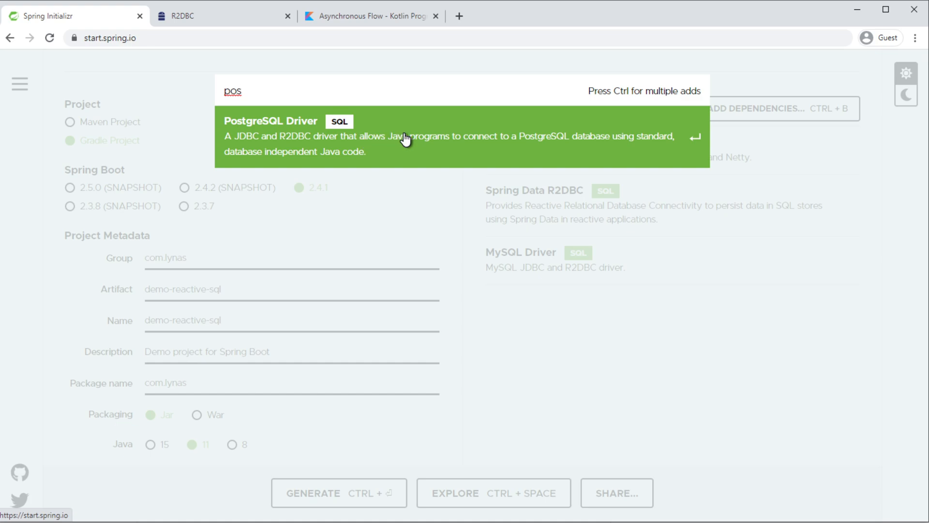
mouse_move(391, 138)
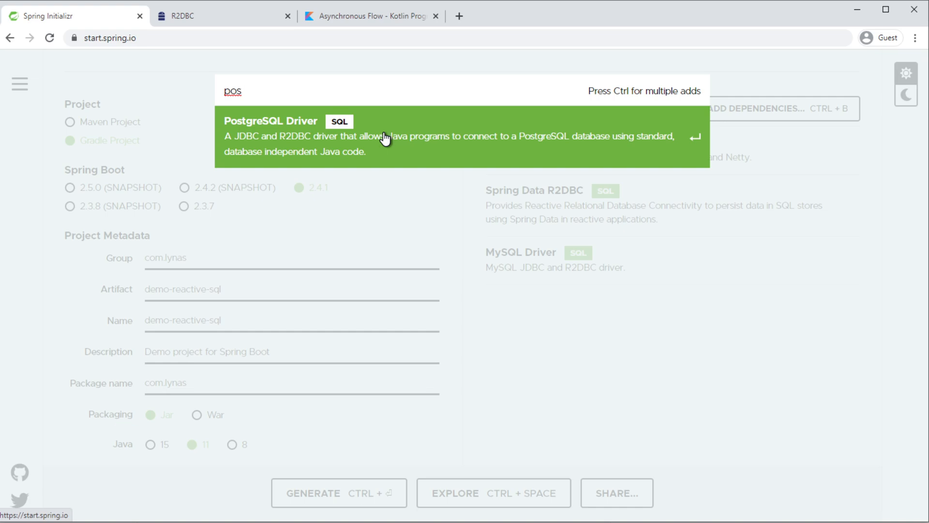
click(338, 493)
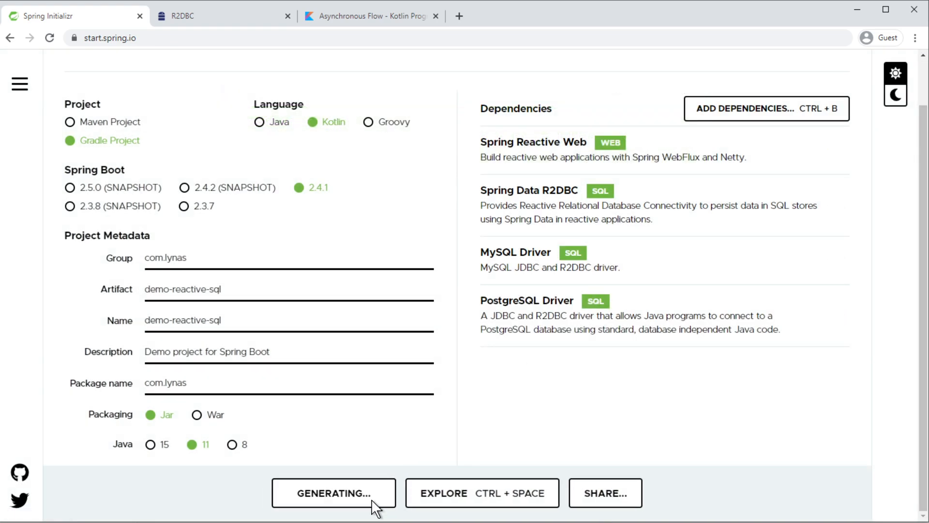
Generate and download the demo-reactive-sql project zip.
click(334, 493)
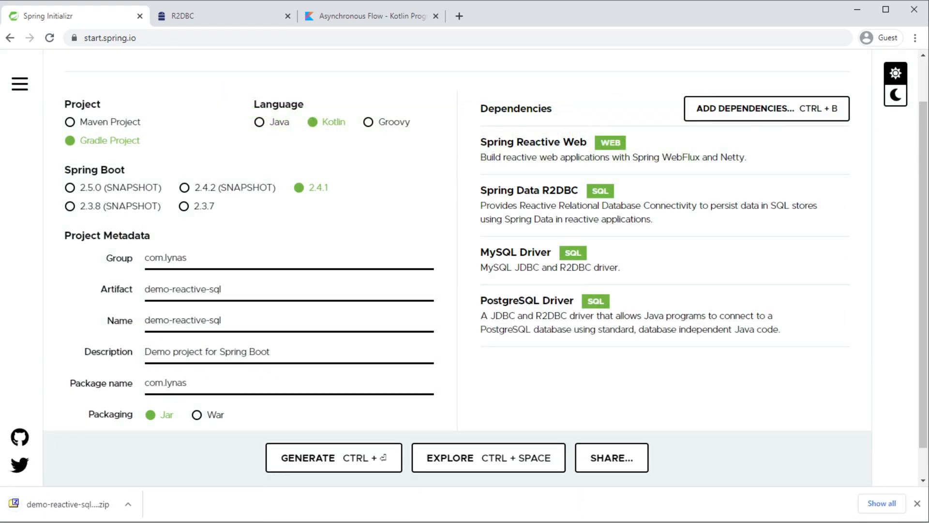
click(67, 504)
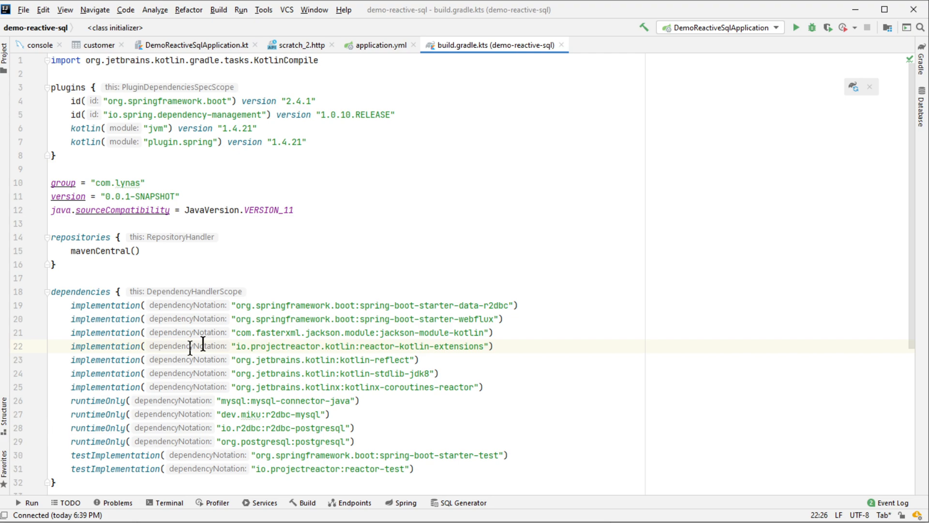
mouse_move(193, 300)
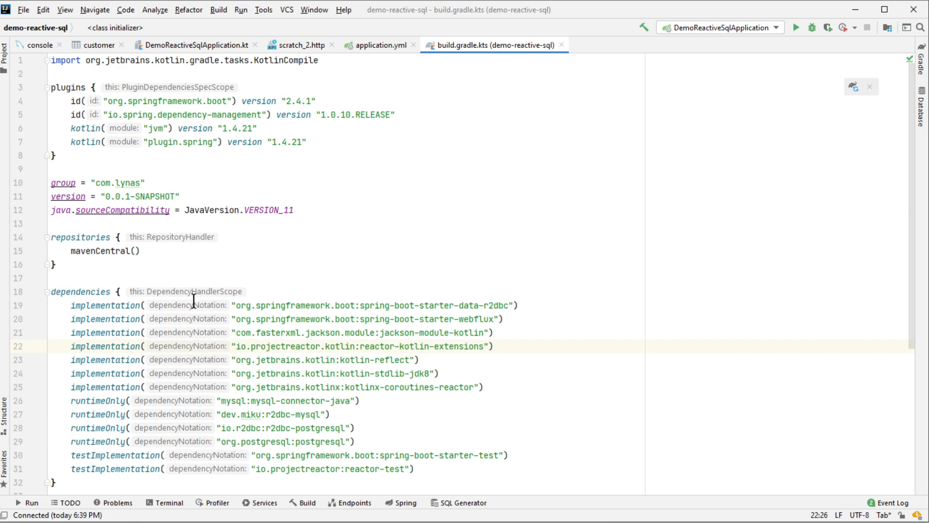
mouse_move(416, 400)
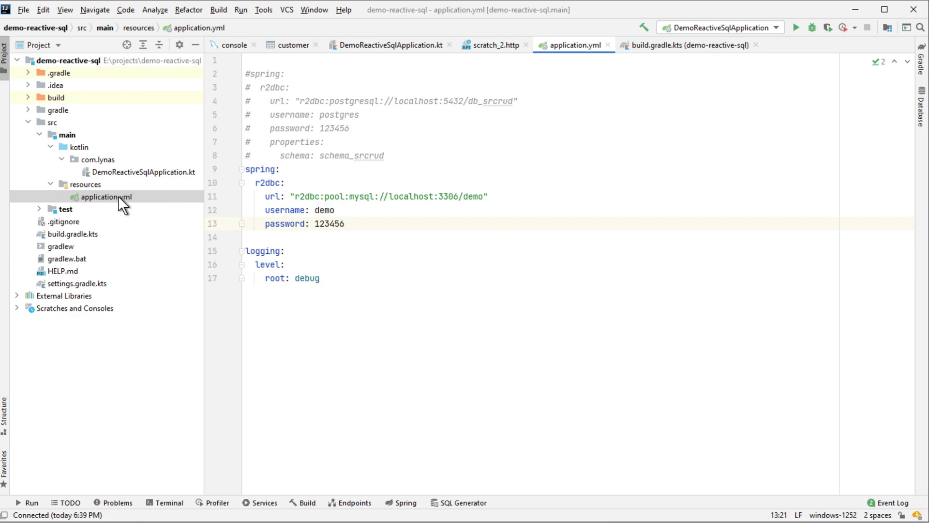
click(374, 224)
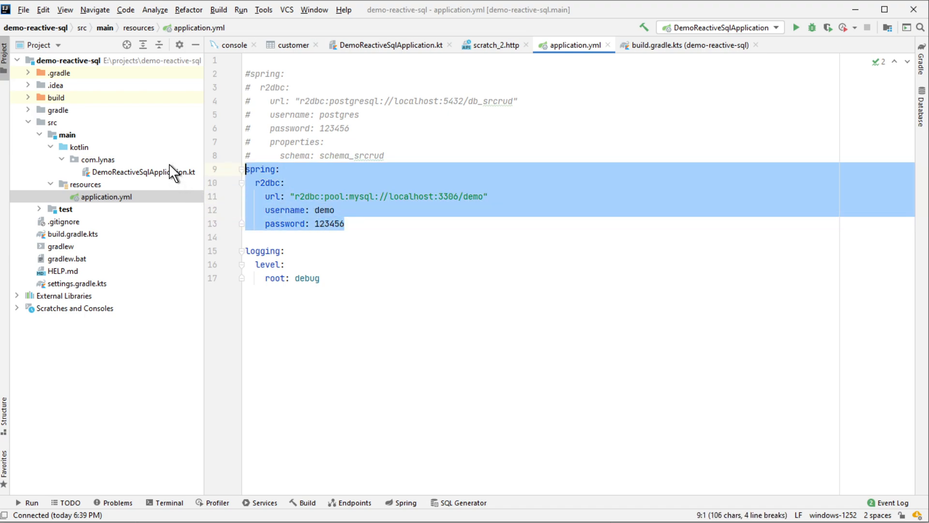
mouse_move(385, 223)
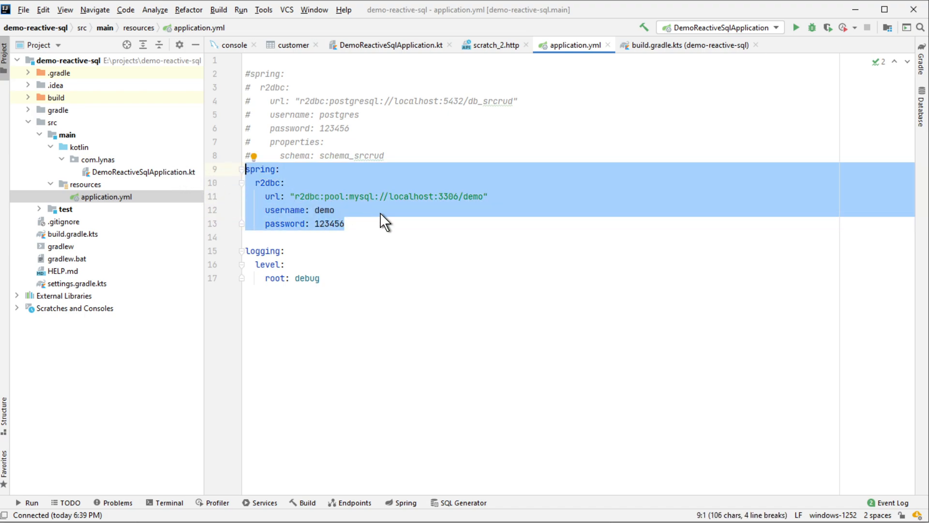
click(468, 197)
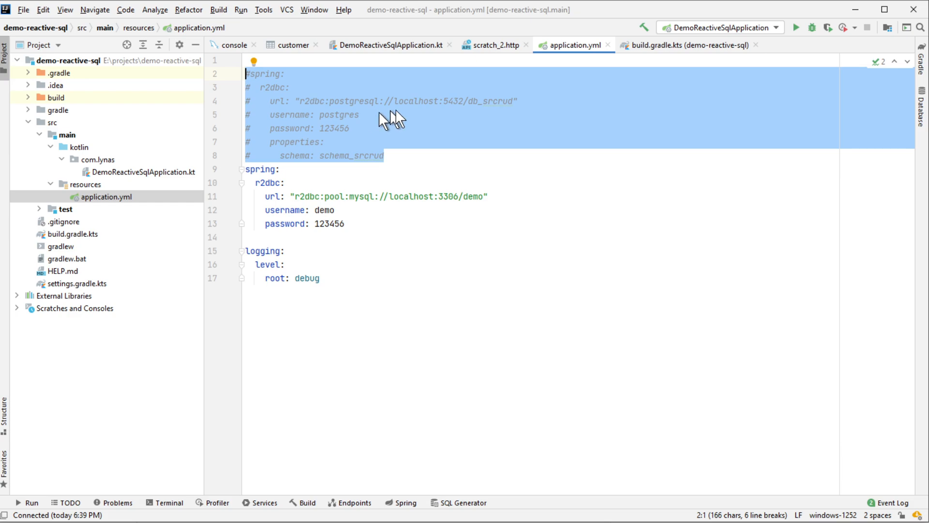
mouse_move(386, 46)
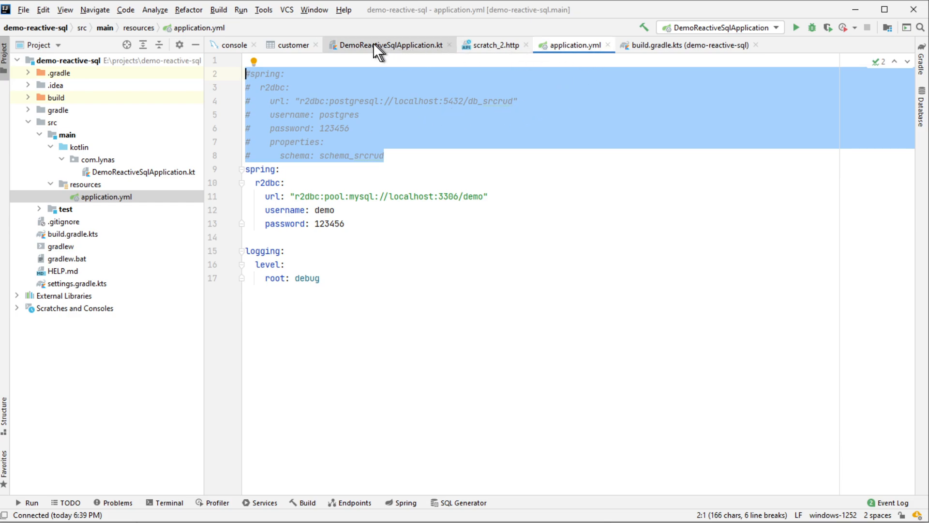
click(388, 45)
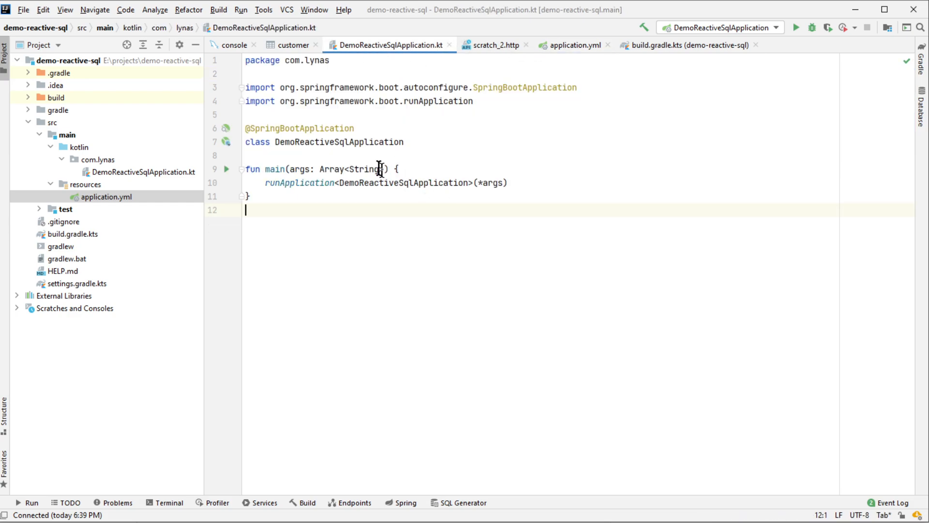
mouse_move(436, 223)
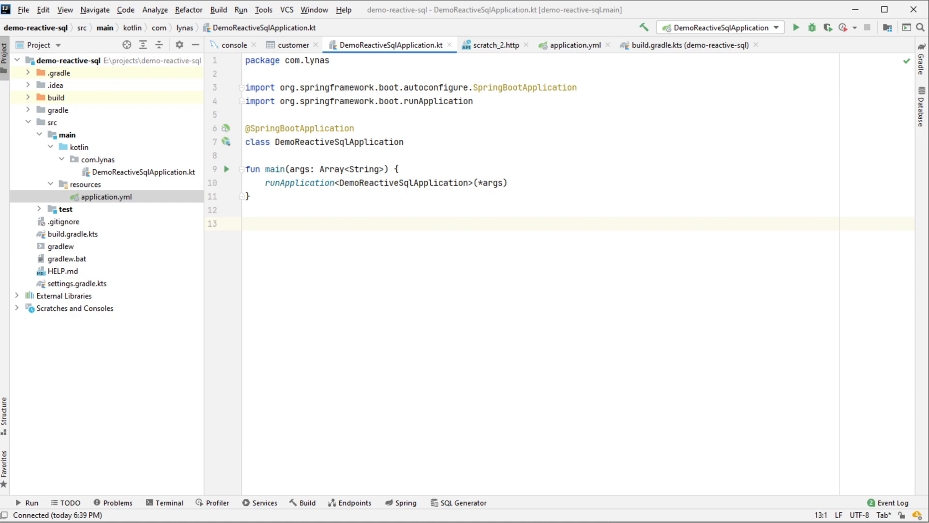
mouse_move(305, 256)
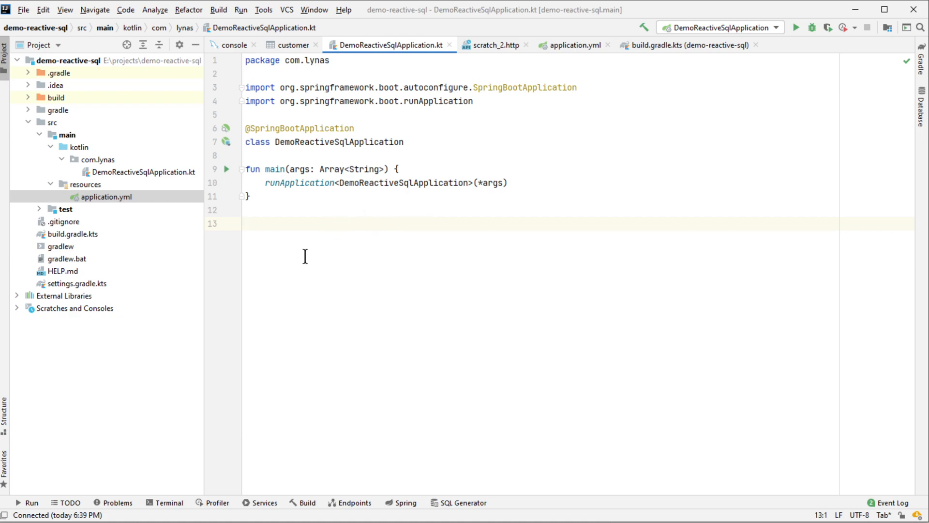
text(data class)
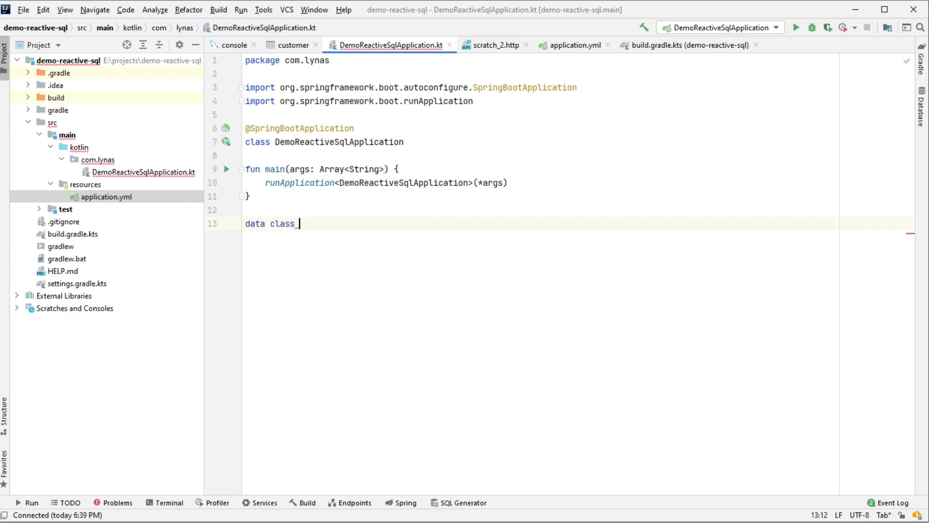
text(Customer()
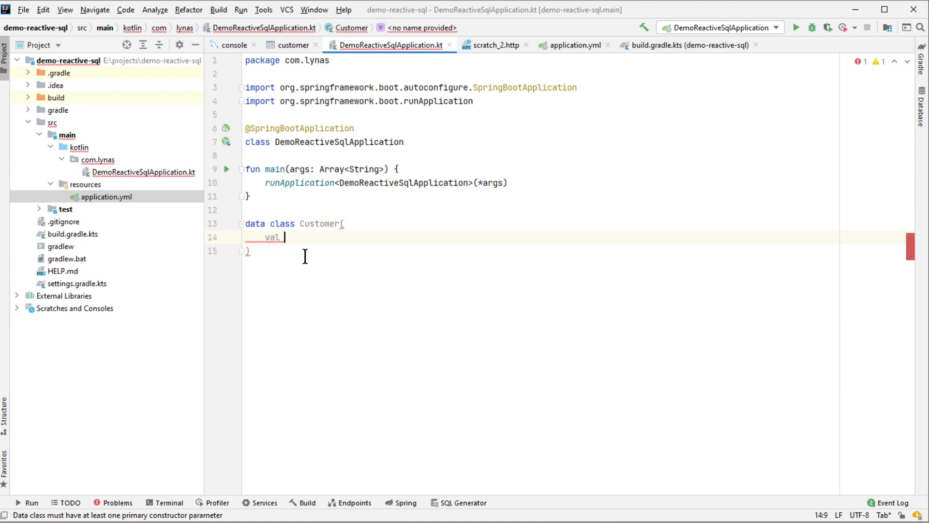
text(id:)
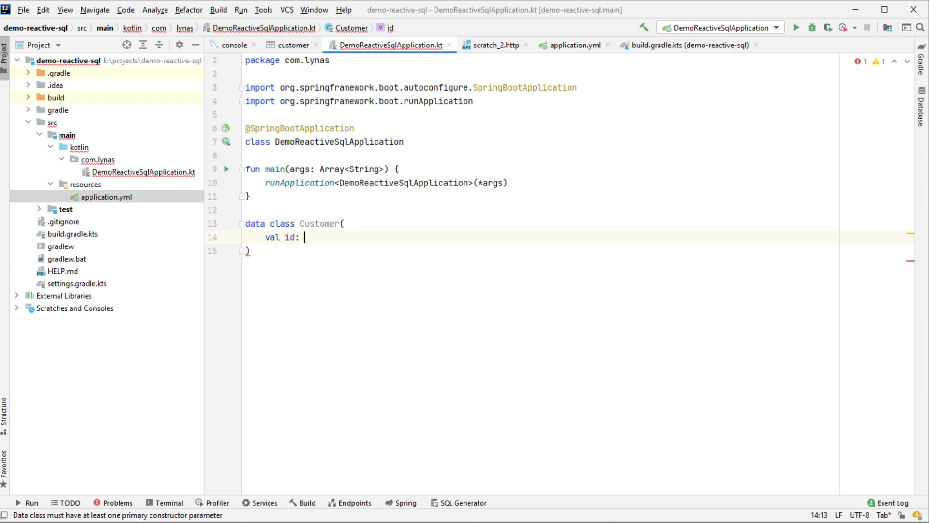
text(Long,)
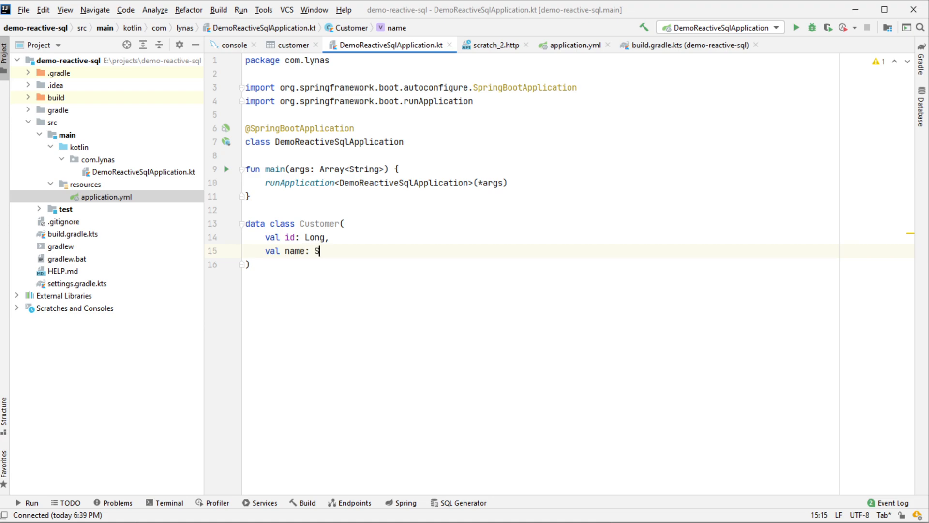
text(tring)
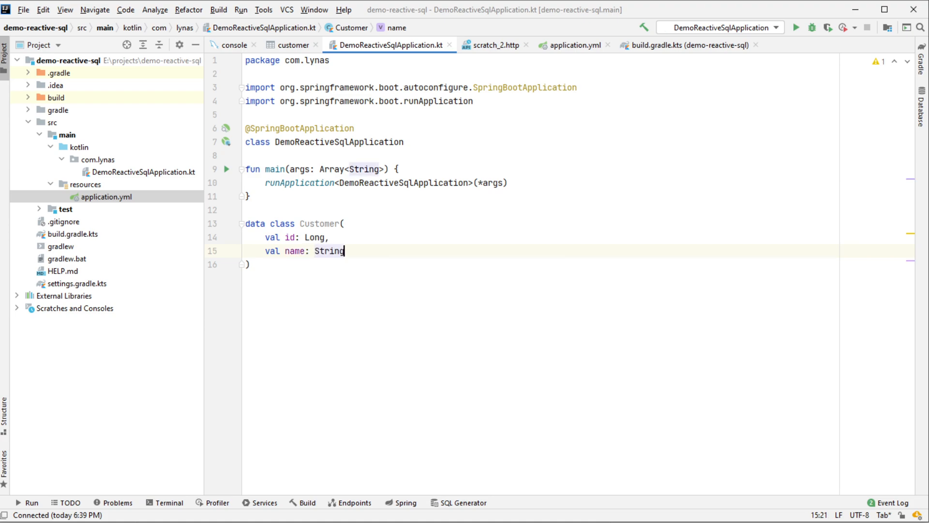
text(@T)
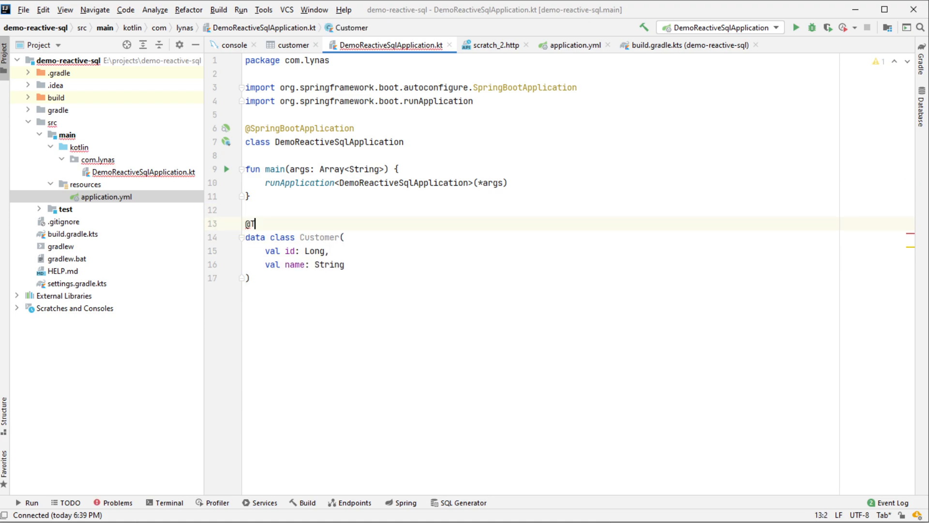
text(able)
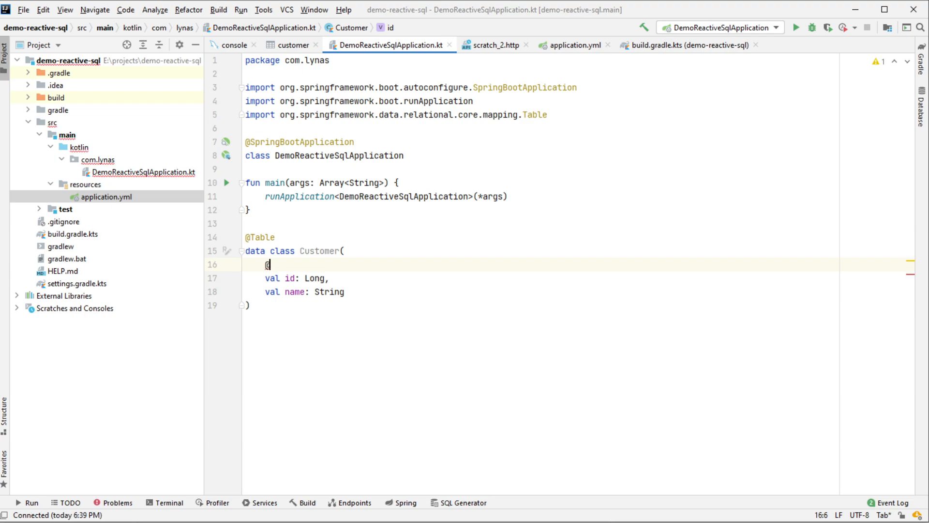
text(Id)
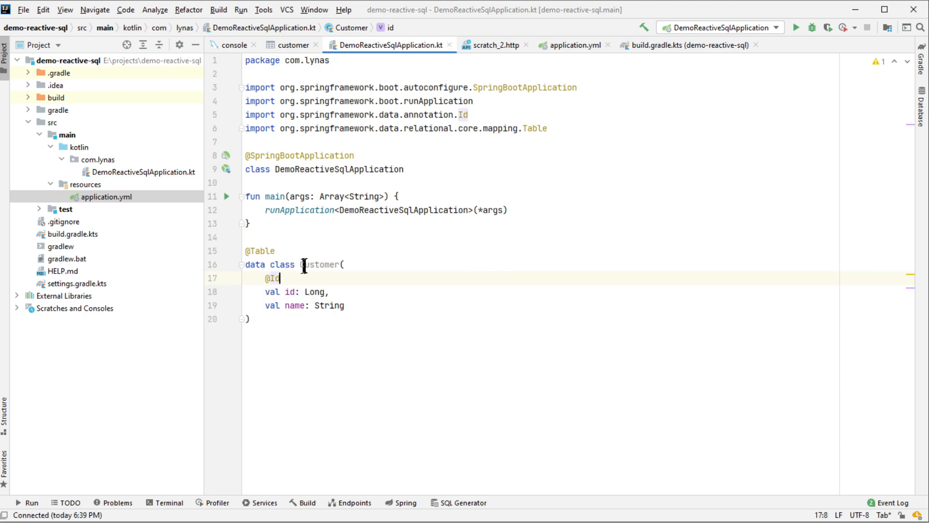
mouse_move(318, 264)
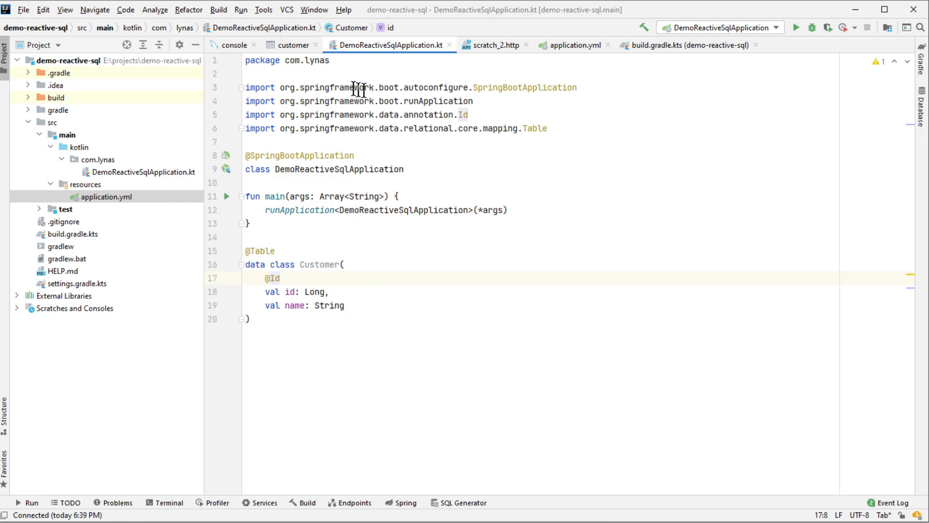
View the customer table rows and its create-table script, then return to the application Kotlin file.
click(290, 45)
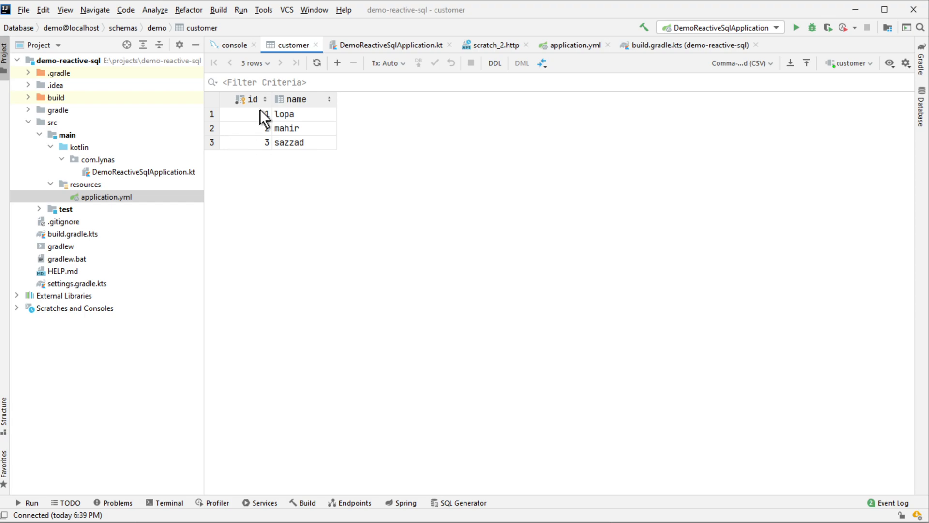
mouse_move(270, 114)
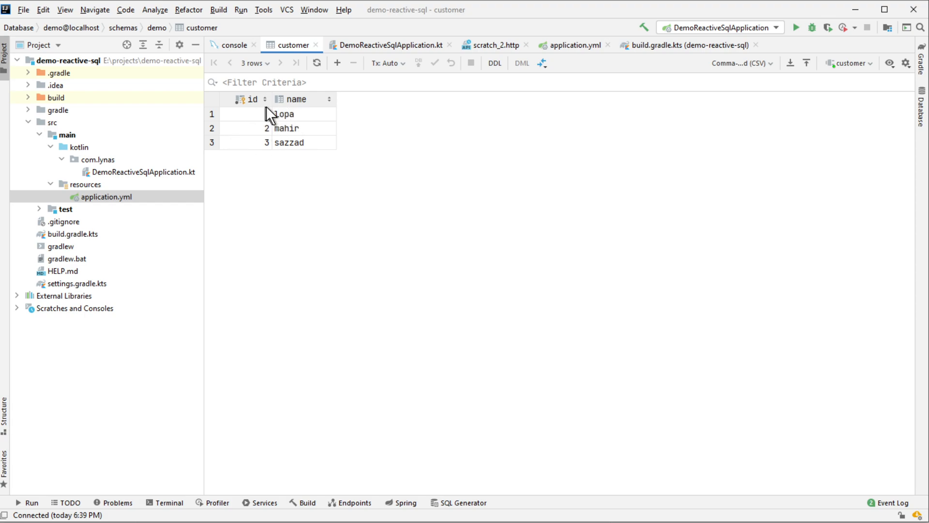
click(459, 502)
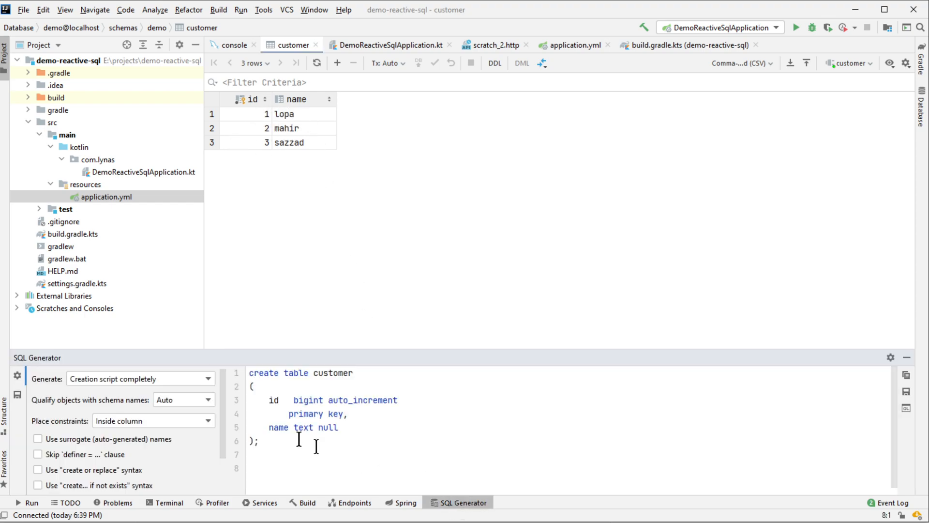
key(ctrl+a)
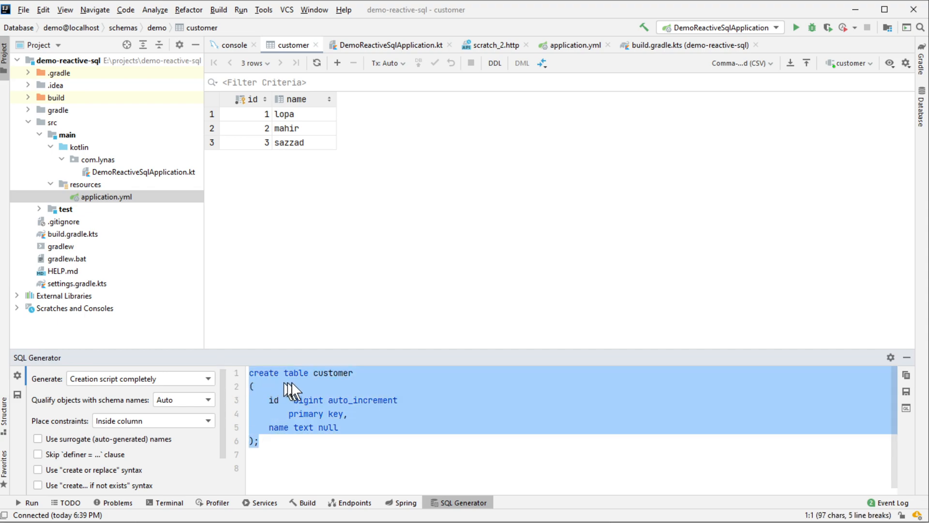
mouse_move(371, 412)
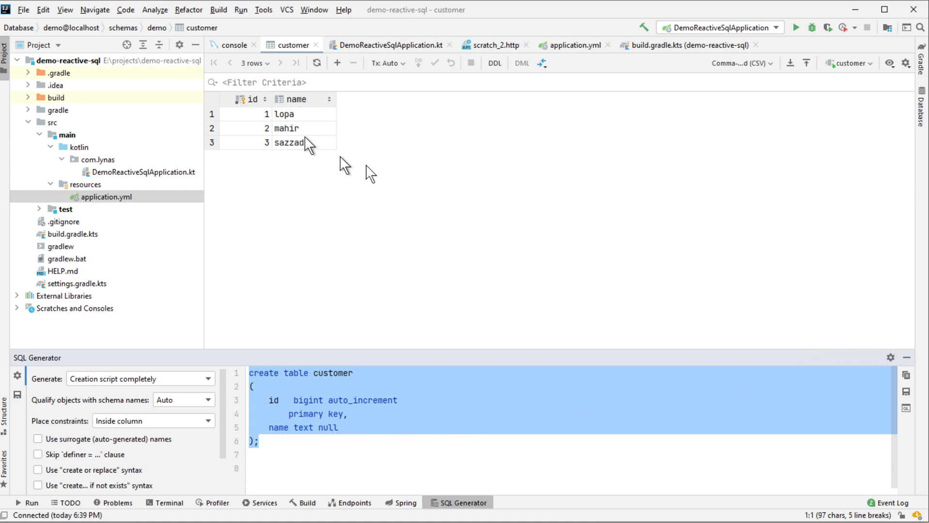
mouse_move(910, 358)
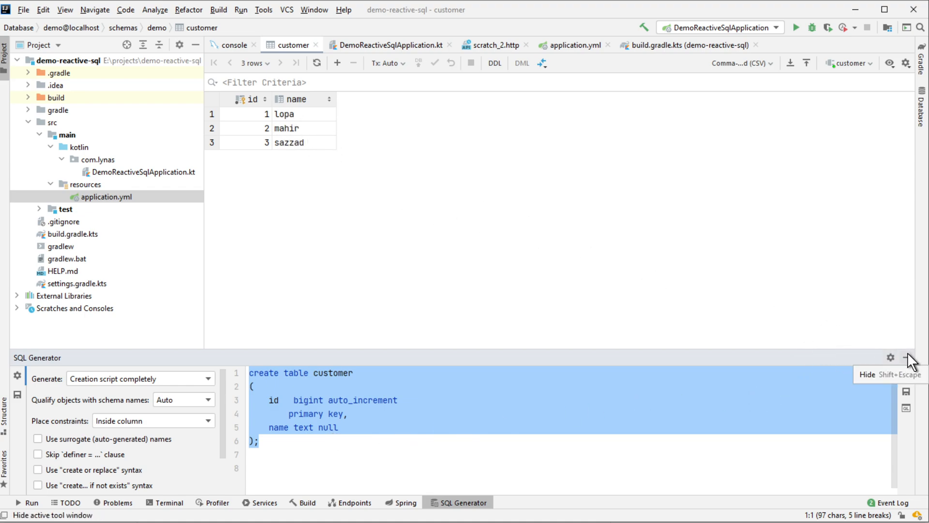
click(918, 357)
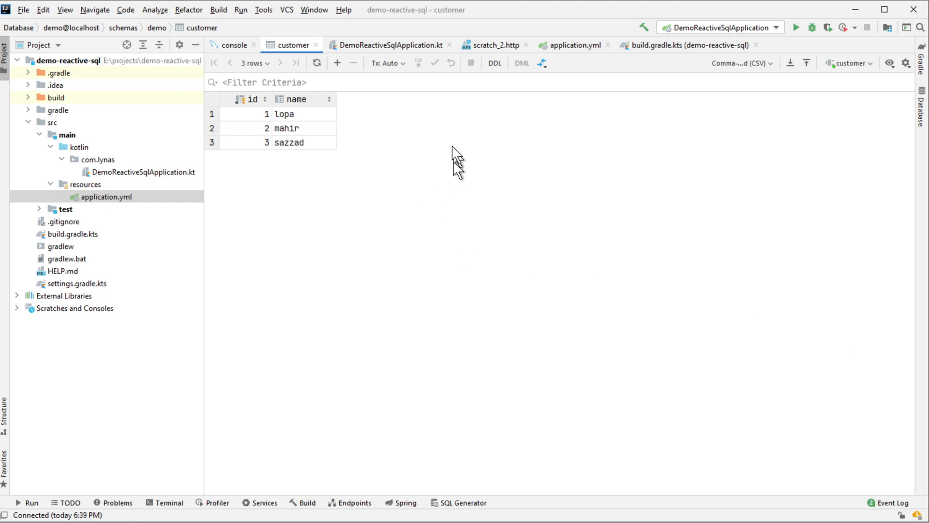
click(389, 45)
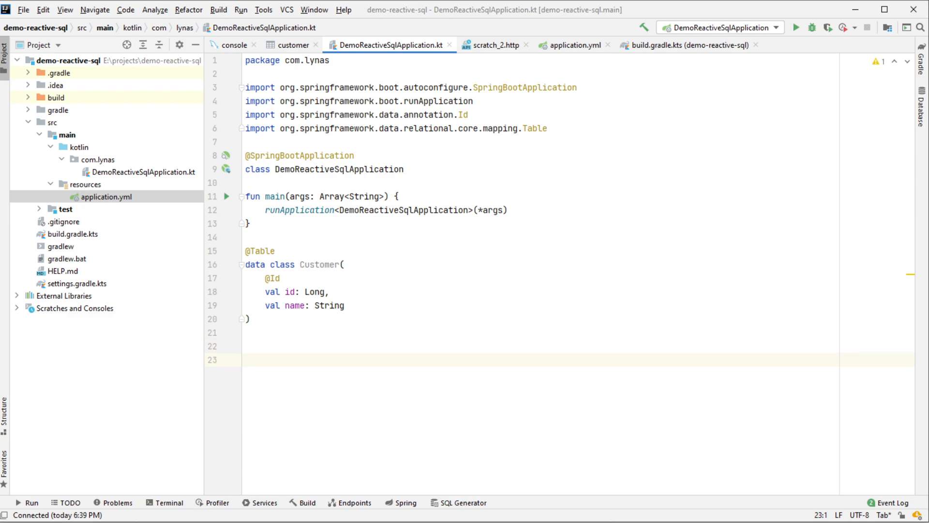
Declare interface CustomerRepository : ReactiveCrudRepository<Customer, Long> with an empty body.
click(245, 347)
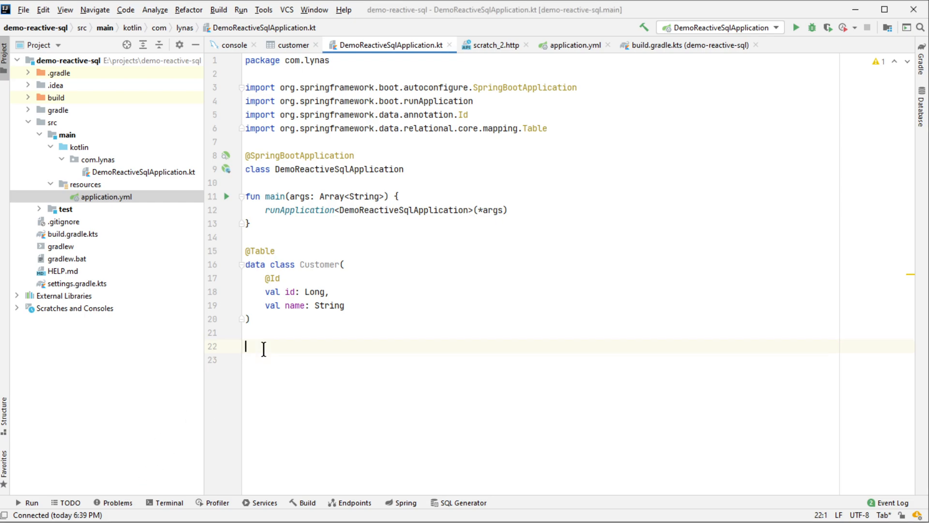
text(interface)
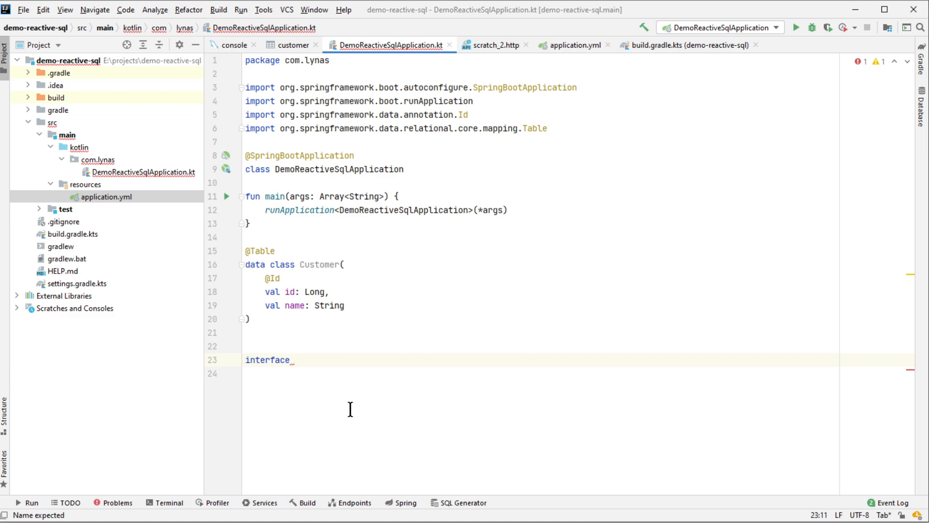
text(Cu)
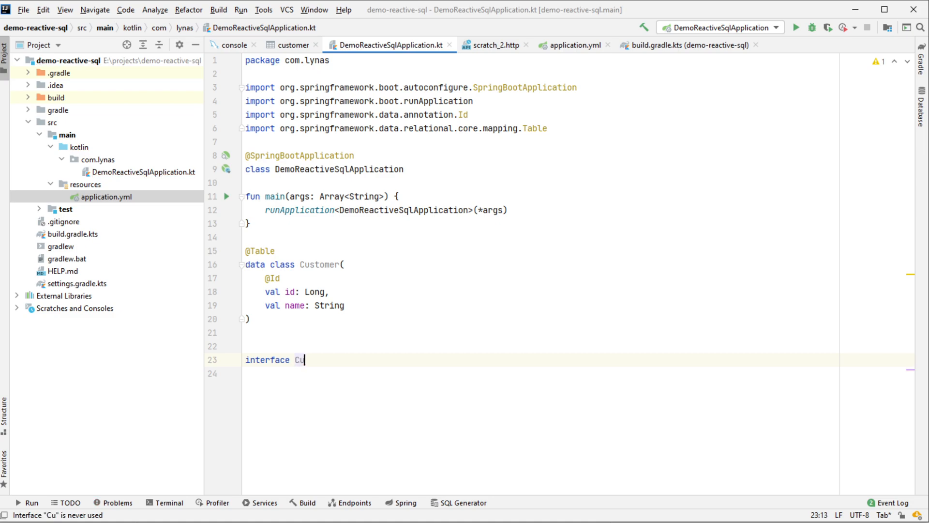
text(tomerRe)
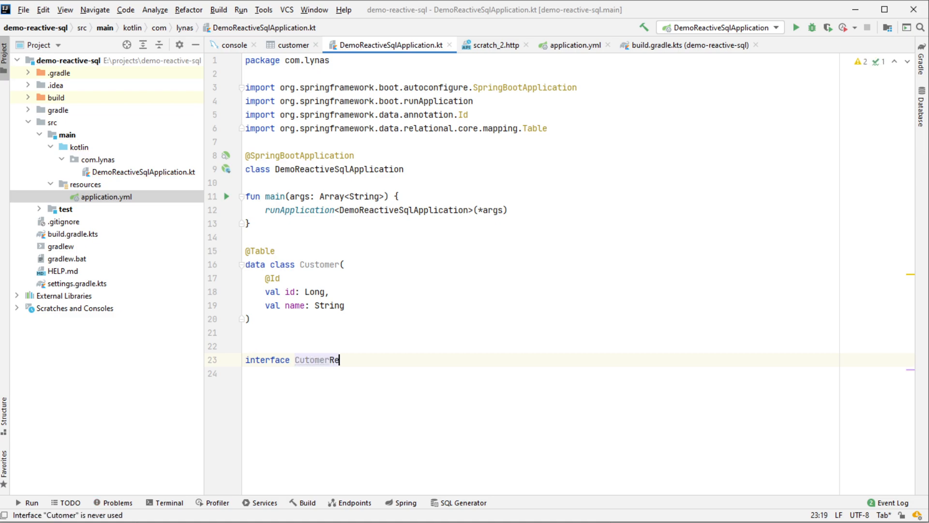
text(pository :)
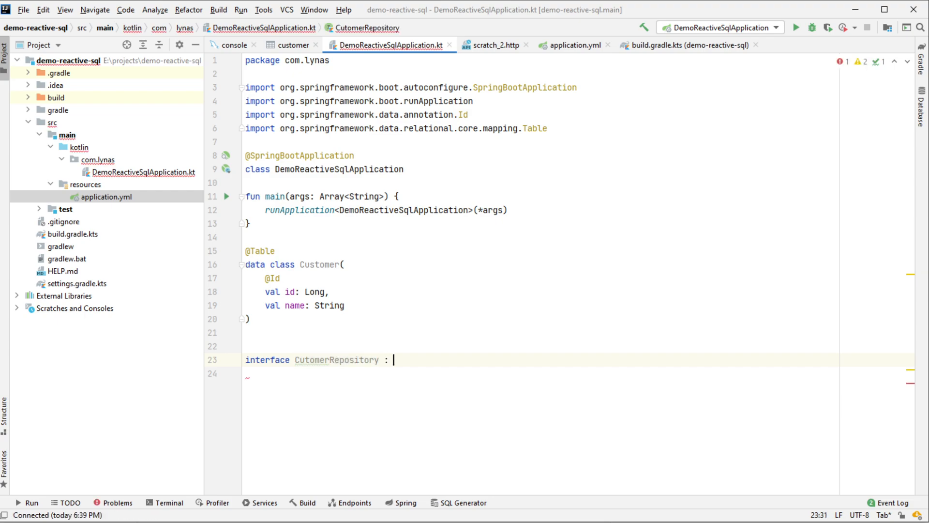
text(ReactiveCrudRepository)
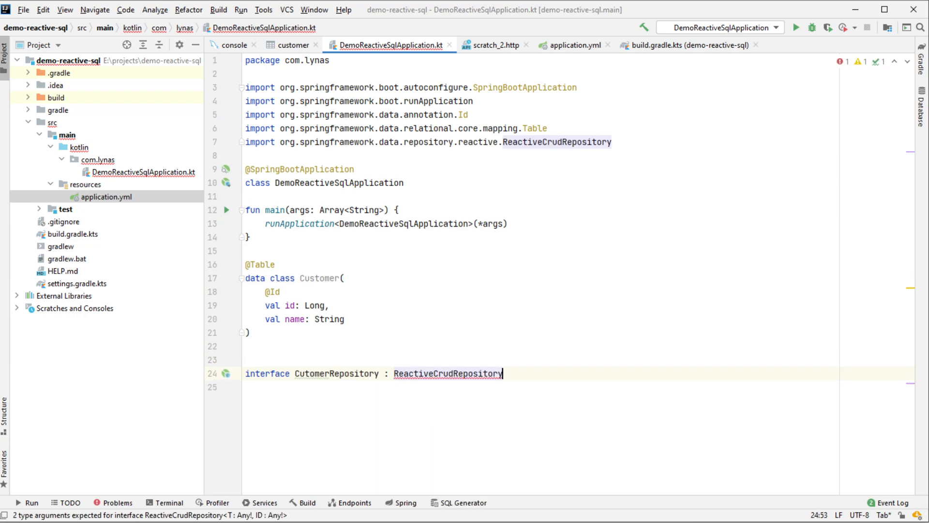
text(<Cust>)
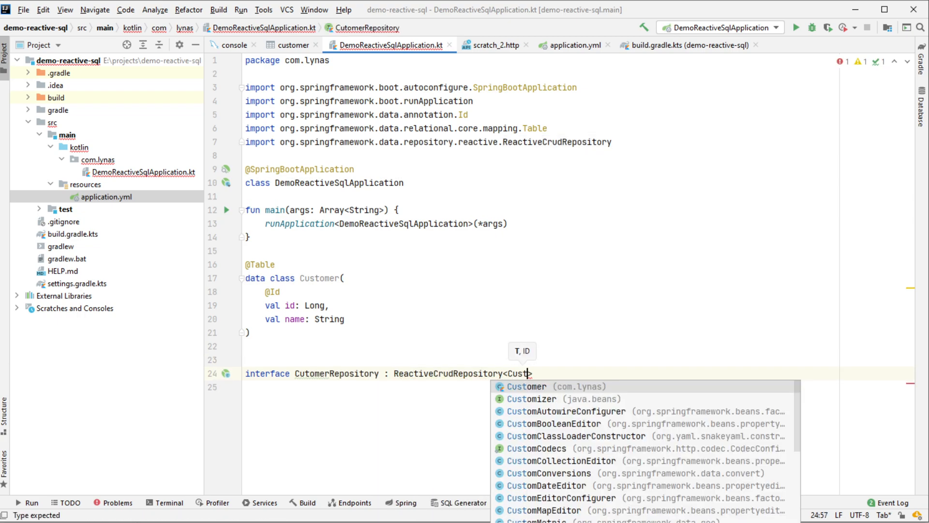
click(529, 386)
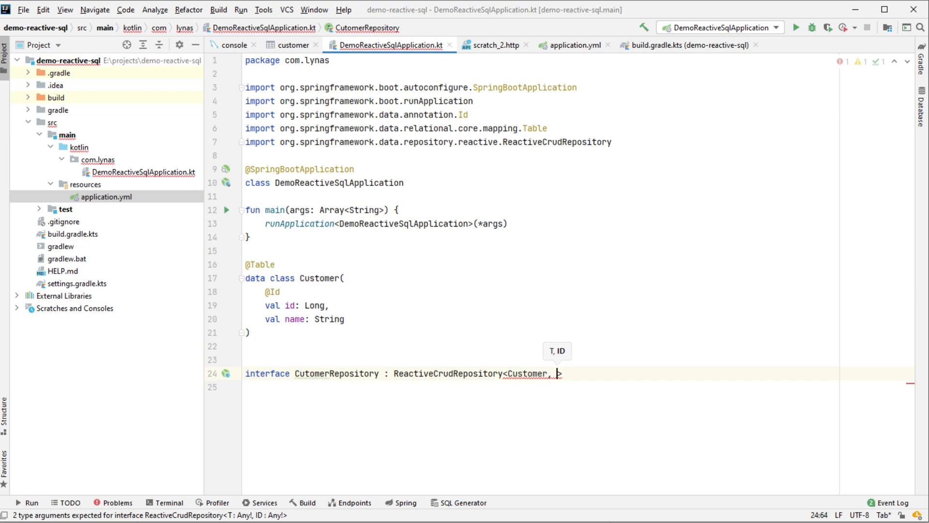
text(Long>)
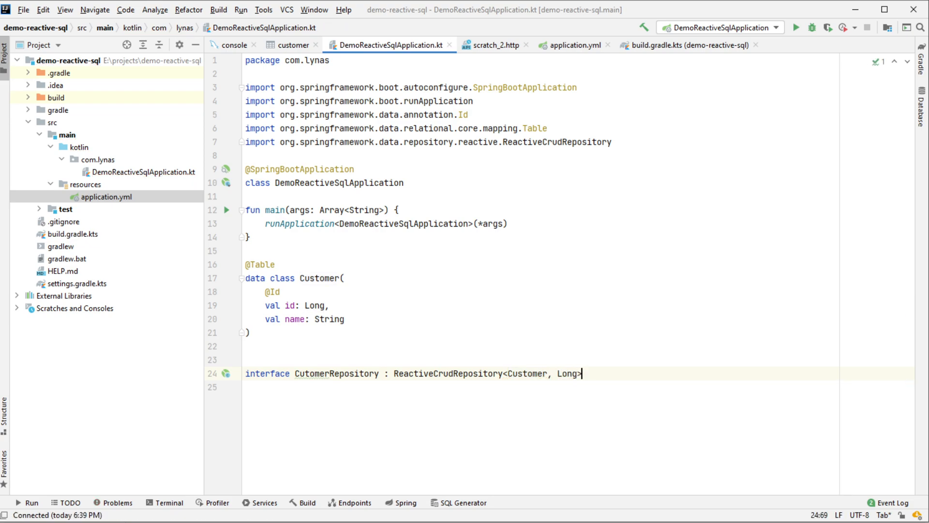
text({)
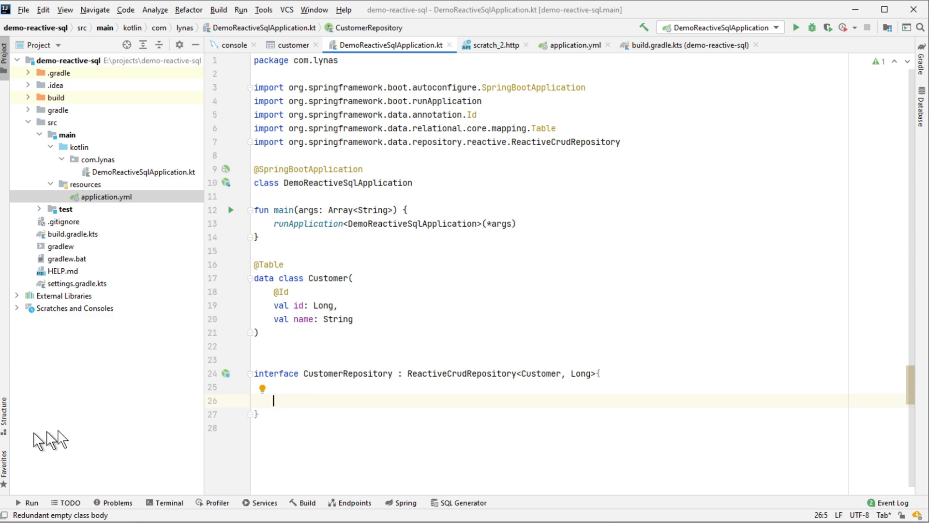
mouse_move(97, 431)
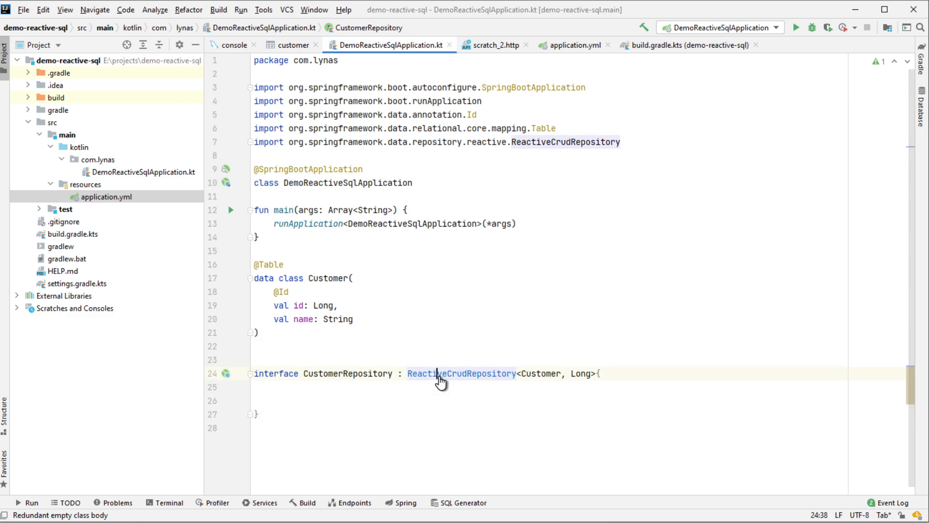
Inspect the ReactiveCrudRepository source, then return to the Kotlin file.
click(461, 374)
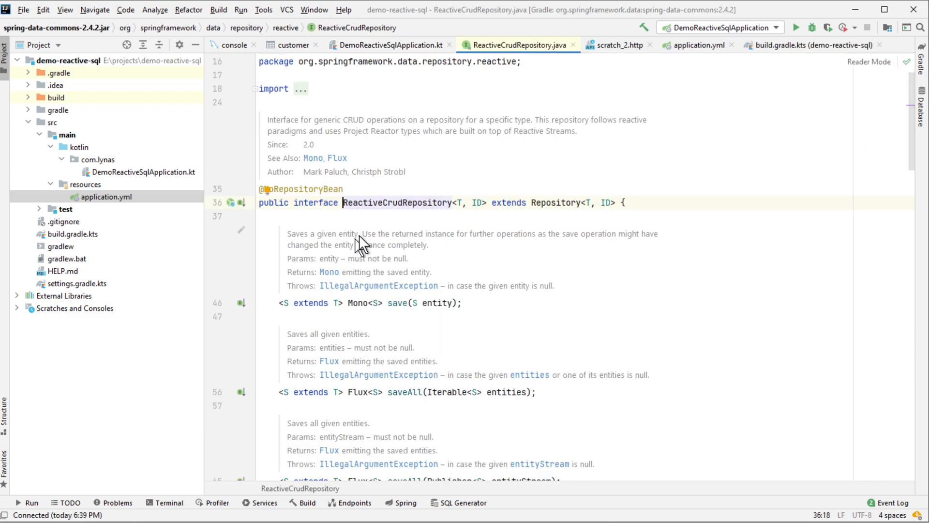
scroll(down, 3)
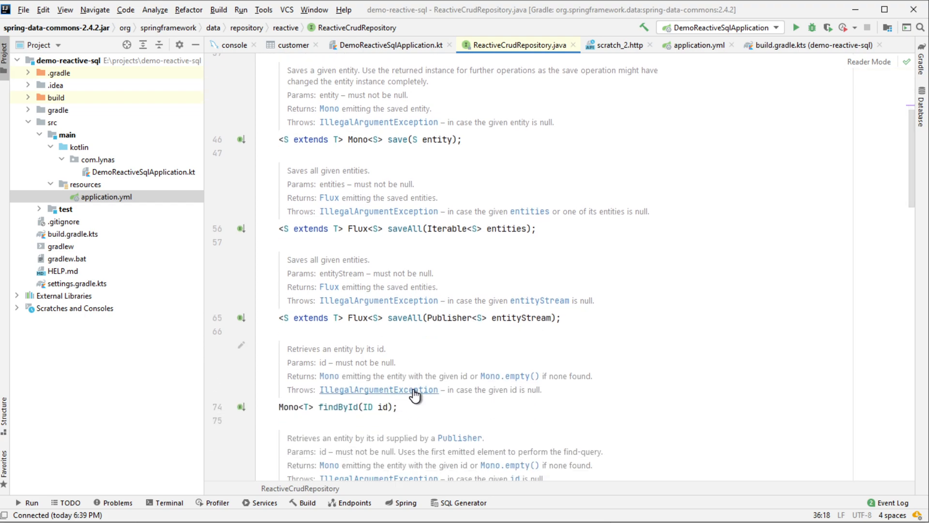
click(386, 44)
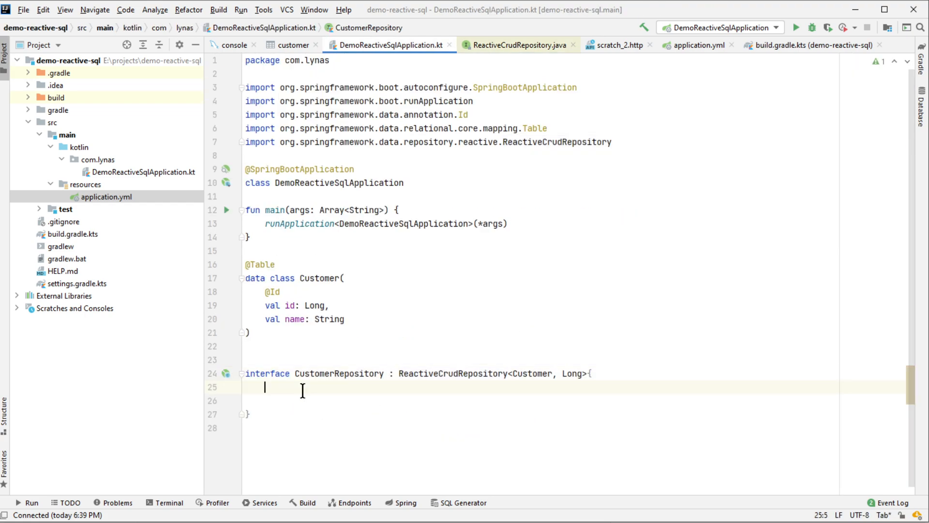
Add suspend fun findCustomerByCustomerName(name: String) inside CustomerRepository.
key(enter)
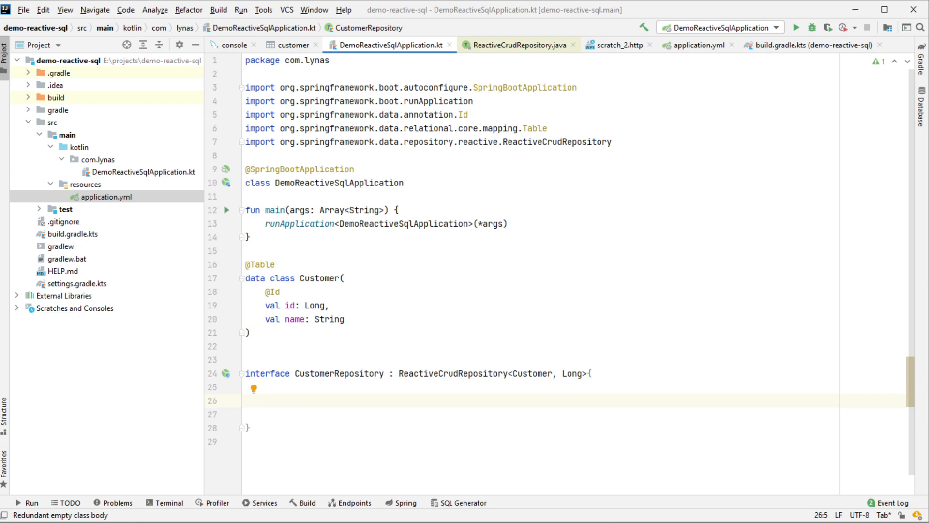
text(suspend fun)
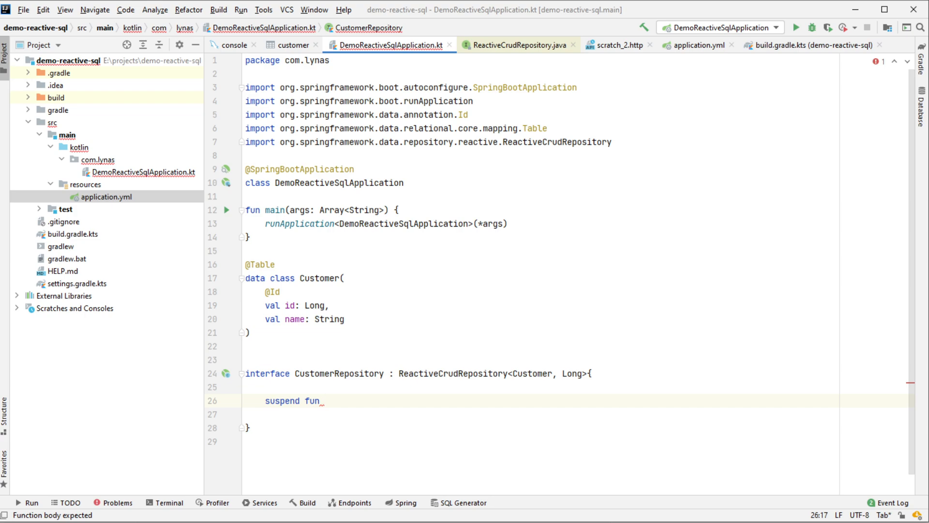
text(findCus)
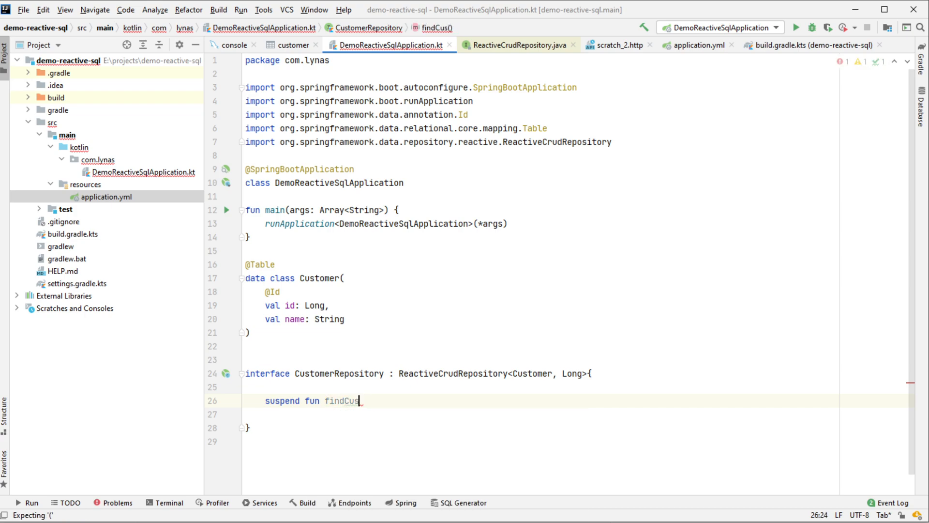
text(tomerBy)
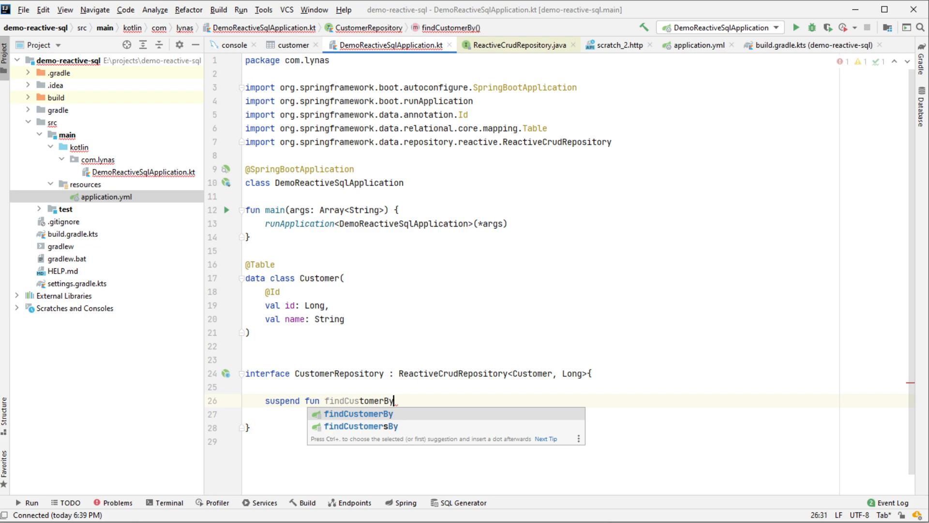
text(CustomerName()
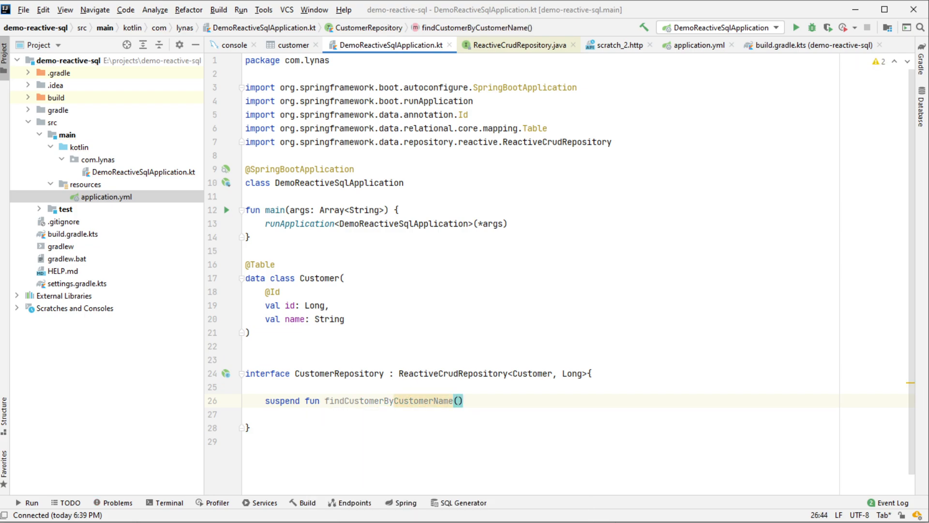
text(name: String)
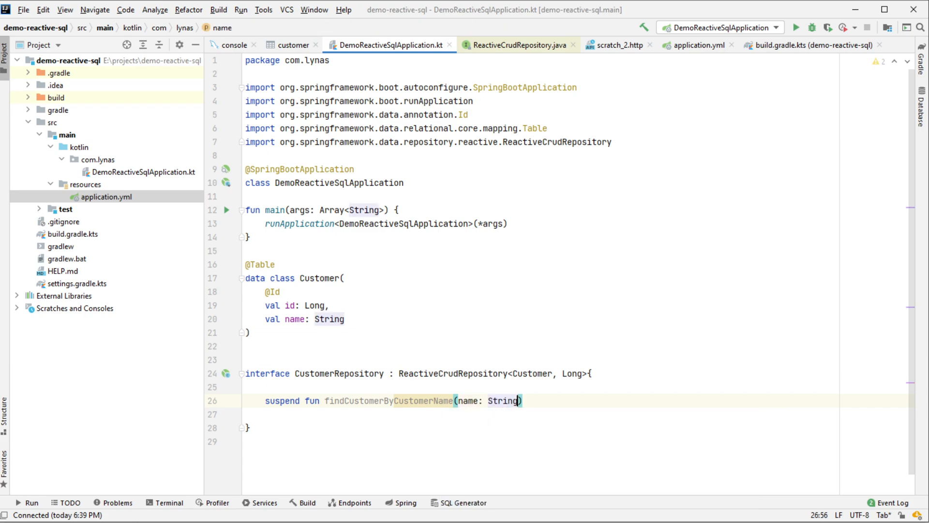
text(@)
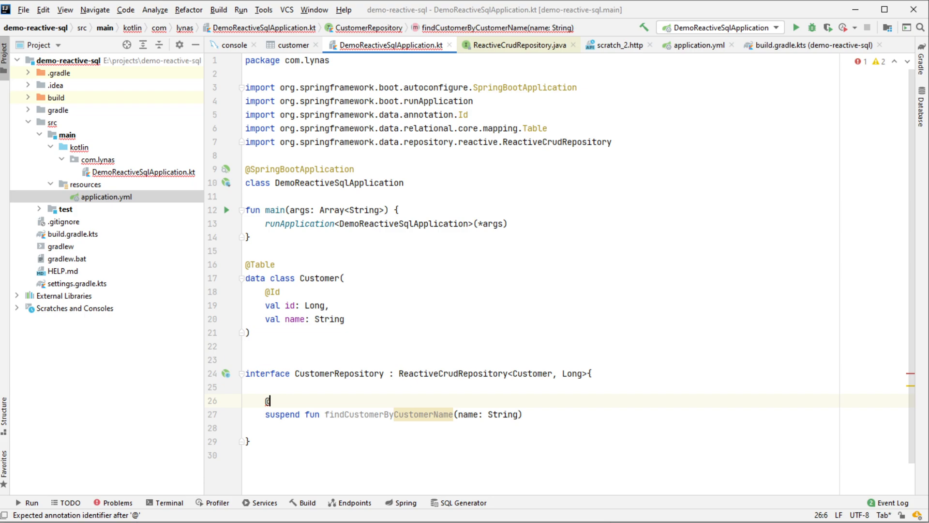
text(Query)
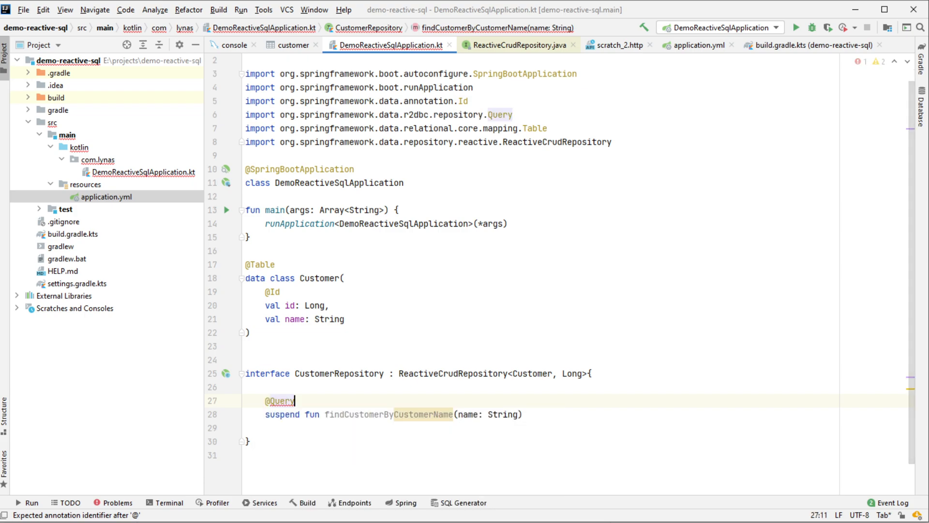
text(( value: "sle")
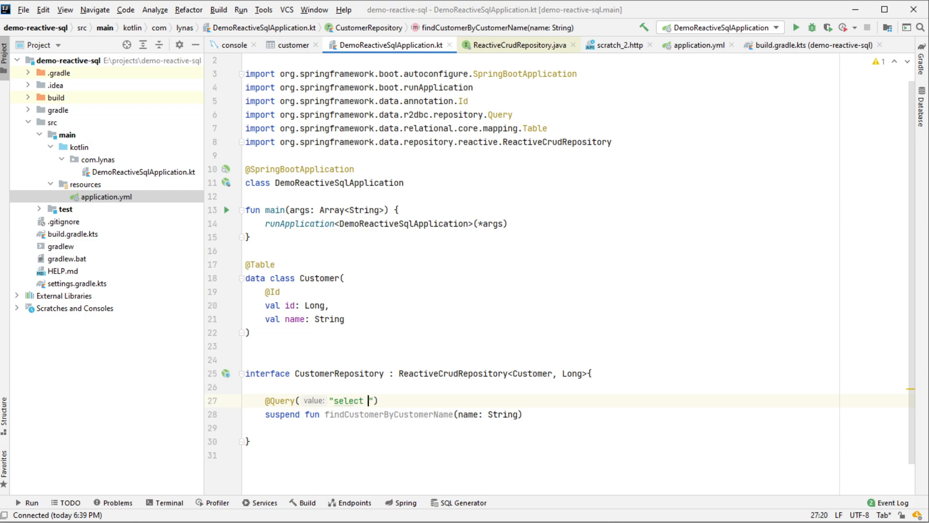
text(* fr)
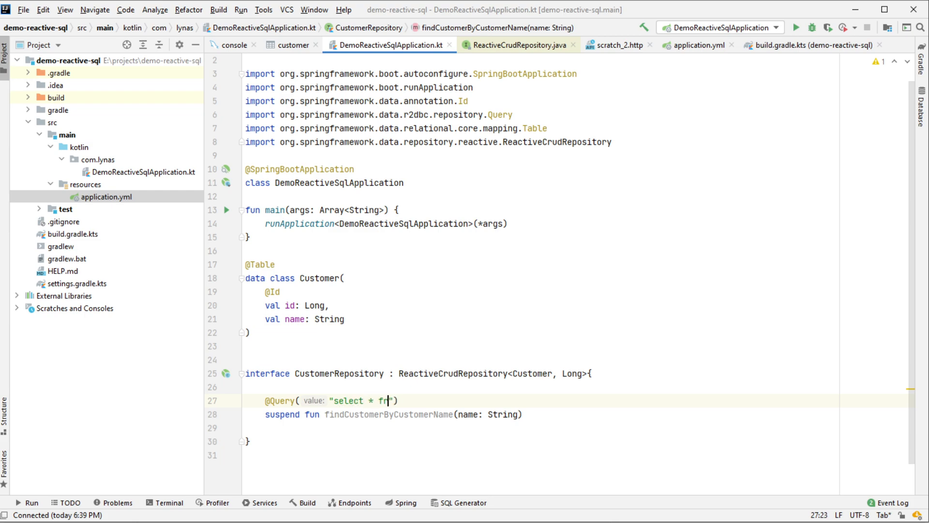
text(om customer)
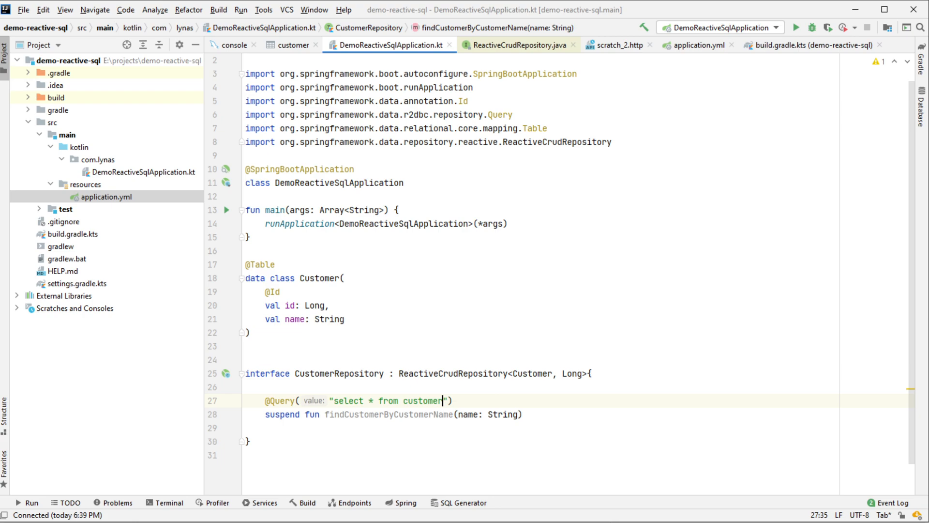
text(where name)
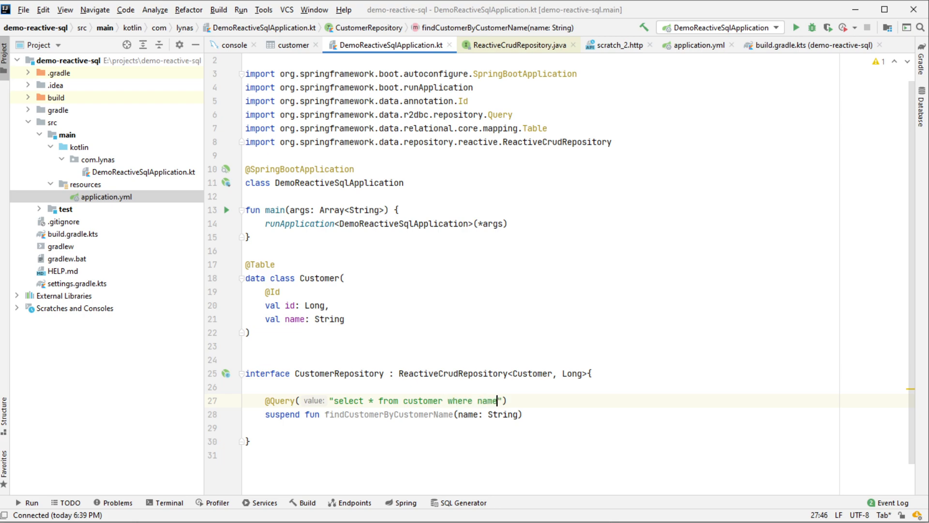
text(=?)
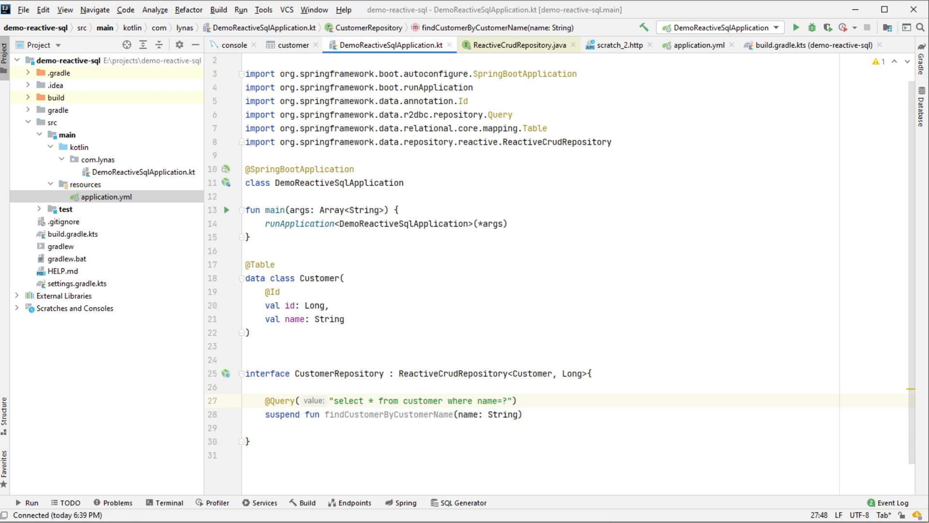
click(506, 401)
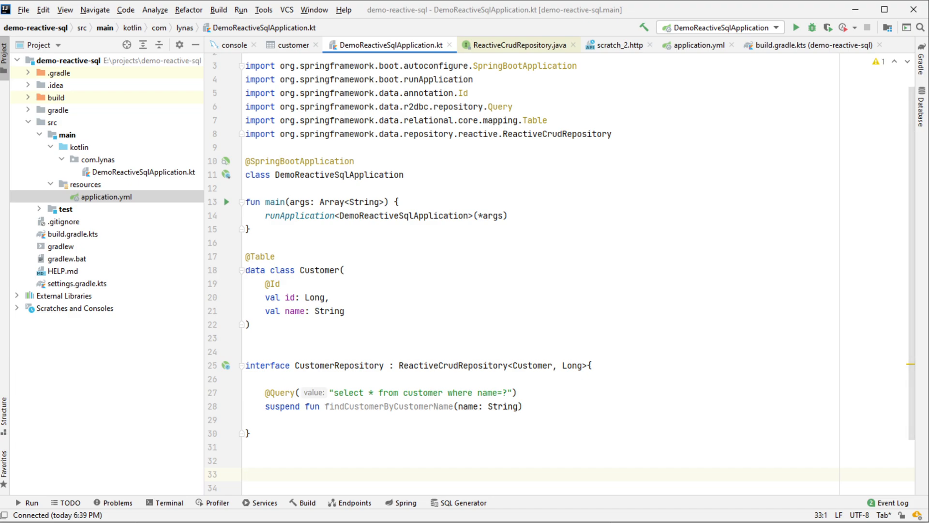
text(class C)
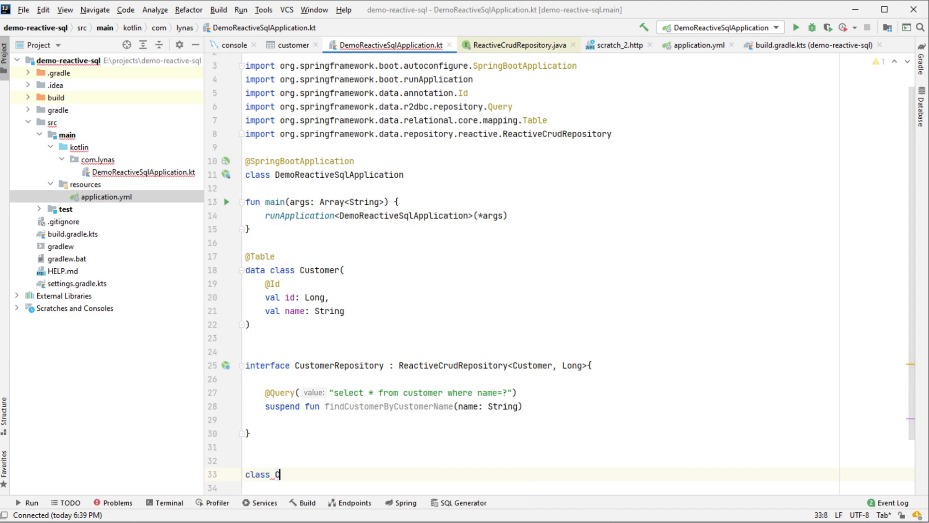
text(ustomer)
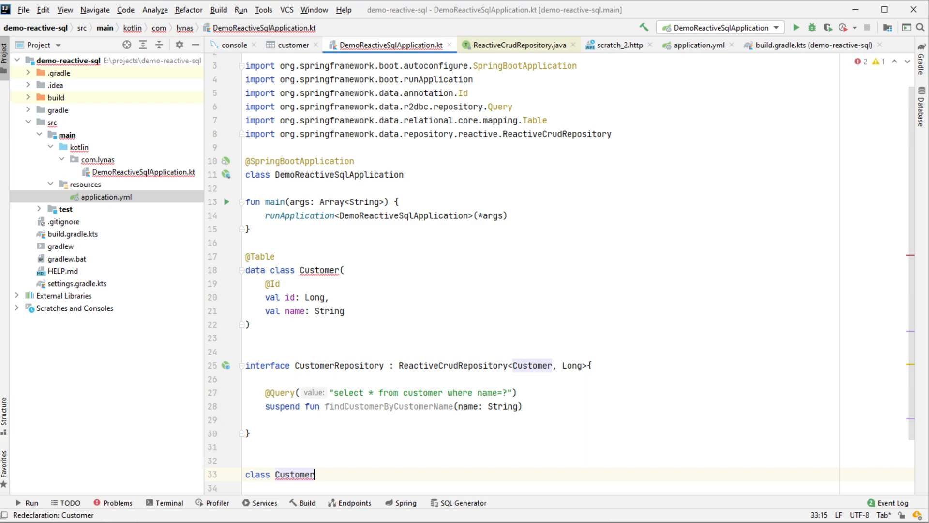
text(())
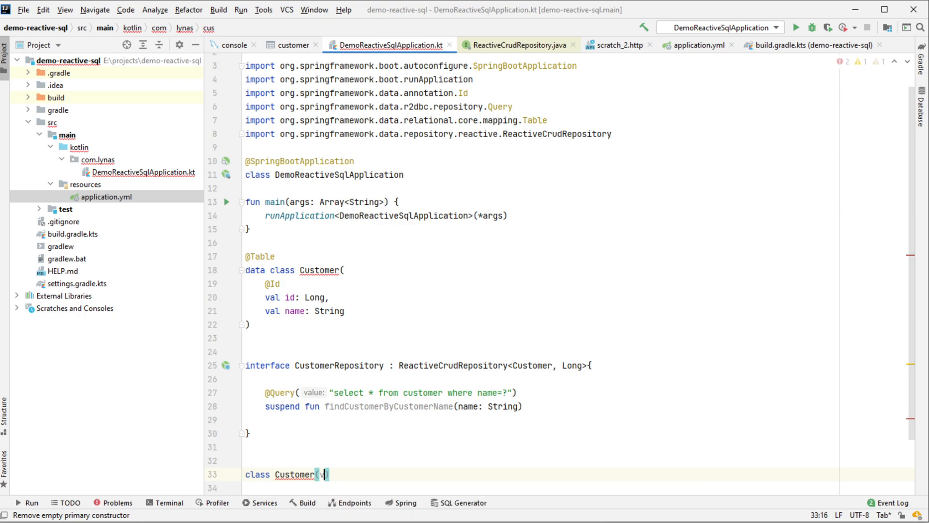
text(val customere)
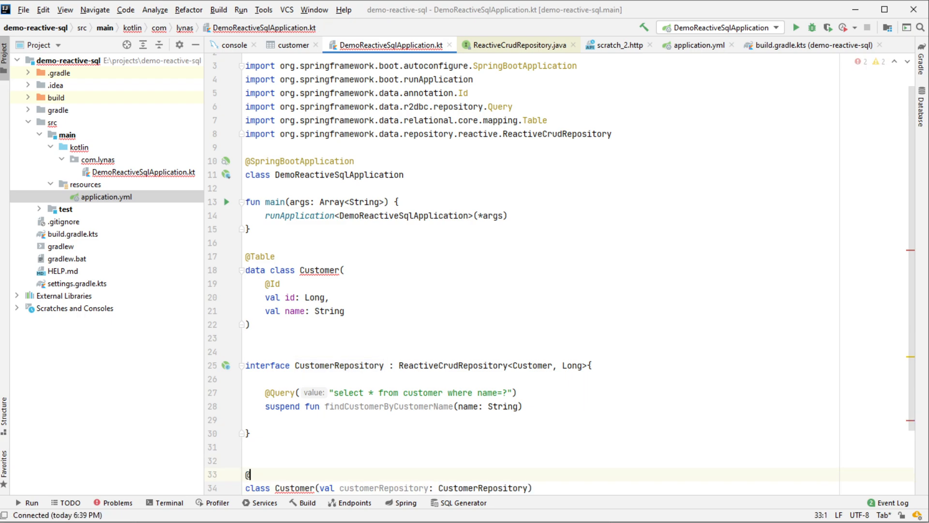
text(RestController)
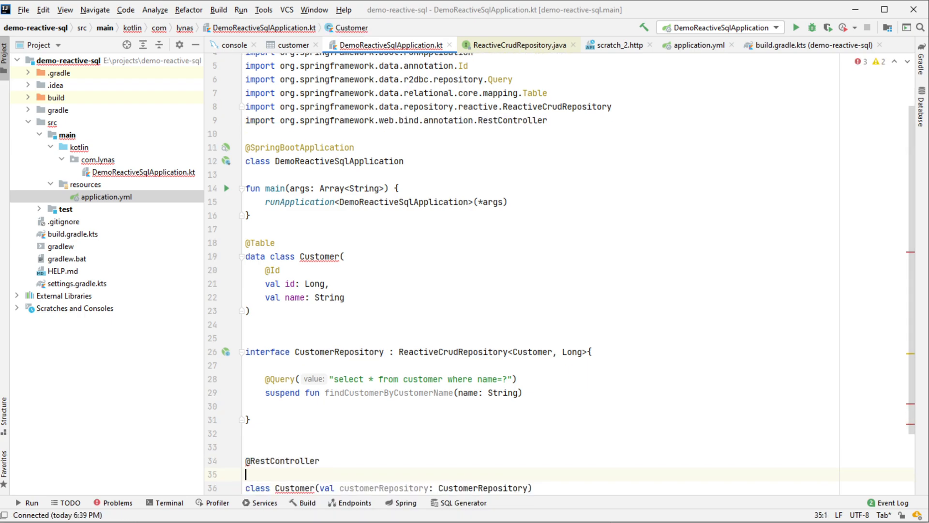
text(@RequestMapping)
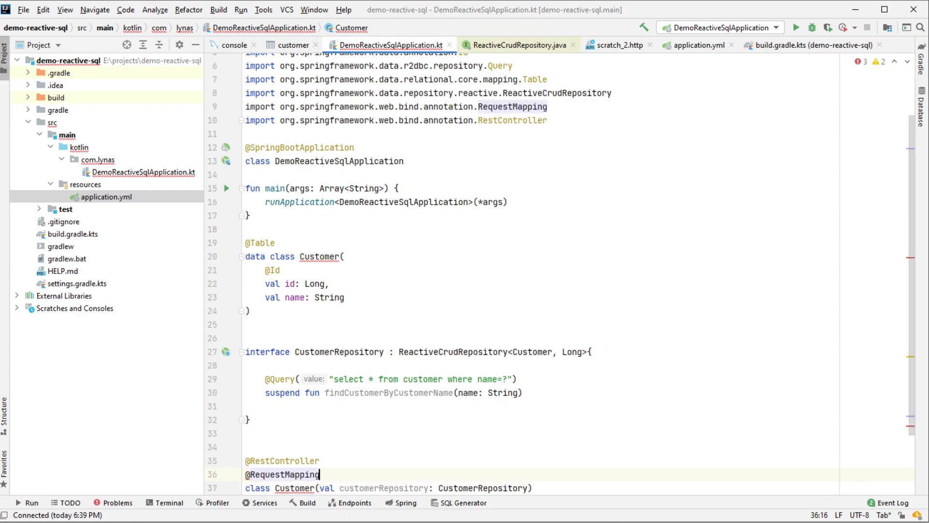
text(("custo")
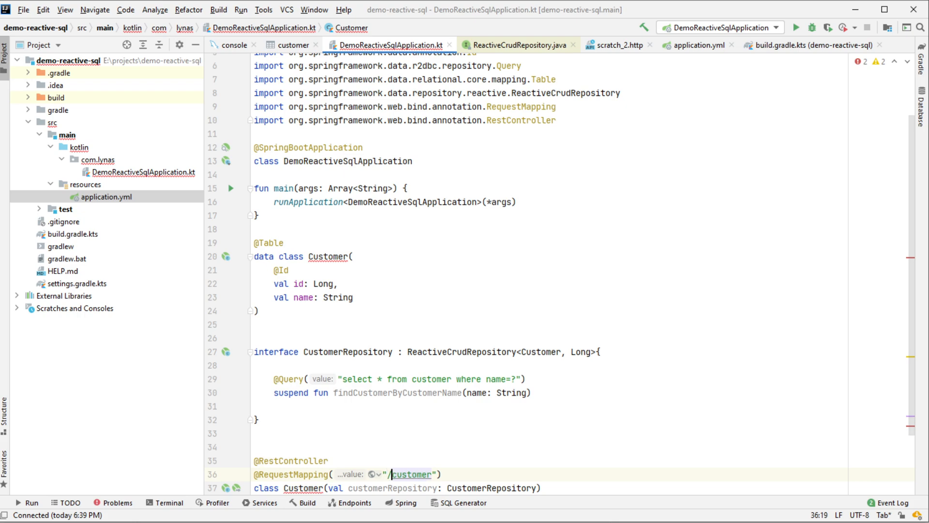
Rename the class to CustomerController and begin a suspend fun in its body.
scroll(down, 3)
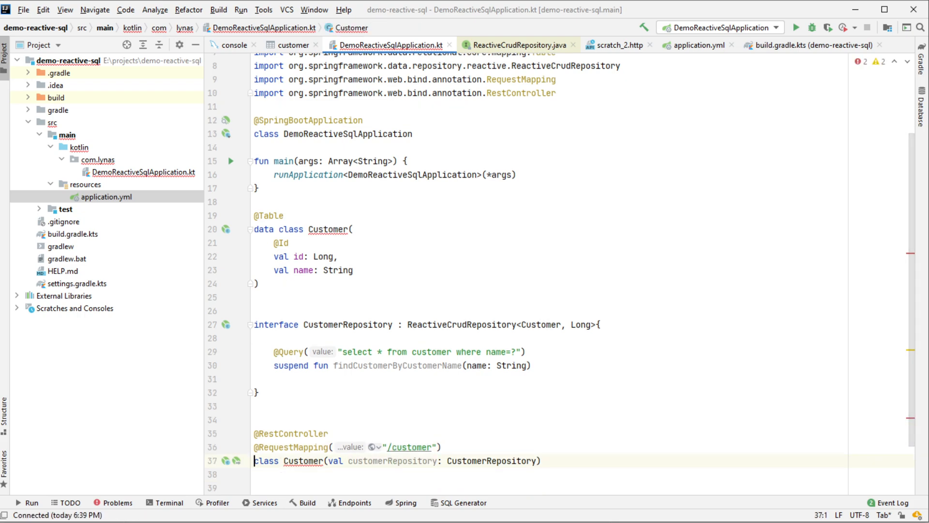
click(308, 461)
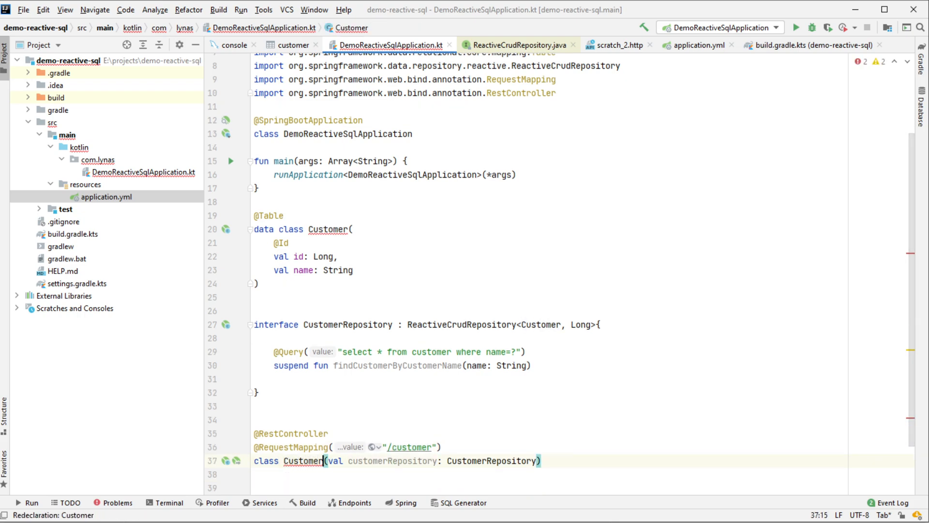
text(Cont)
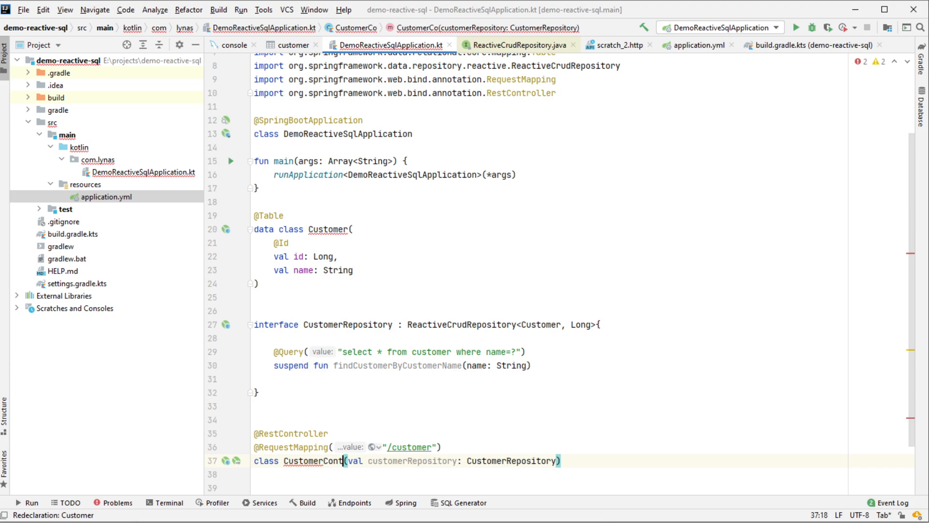
text(roller)
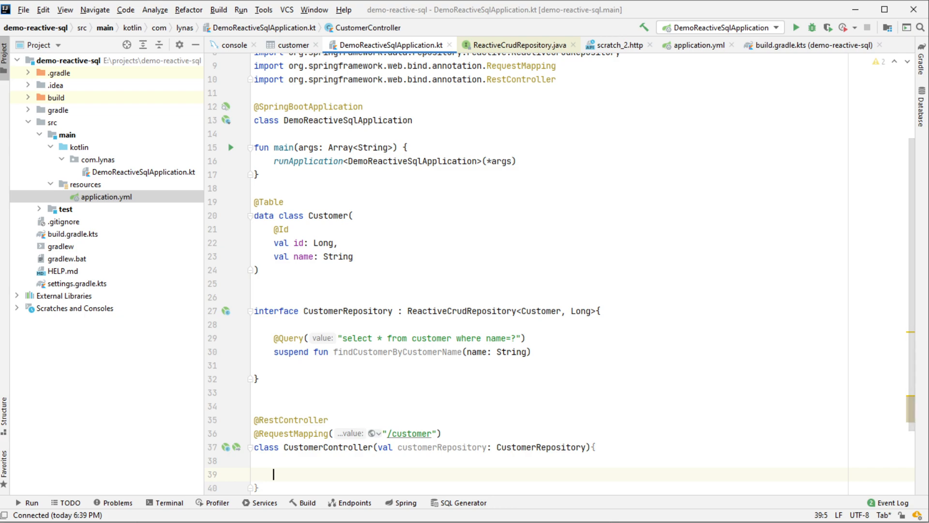
text(suspend fun)
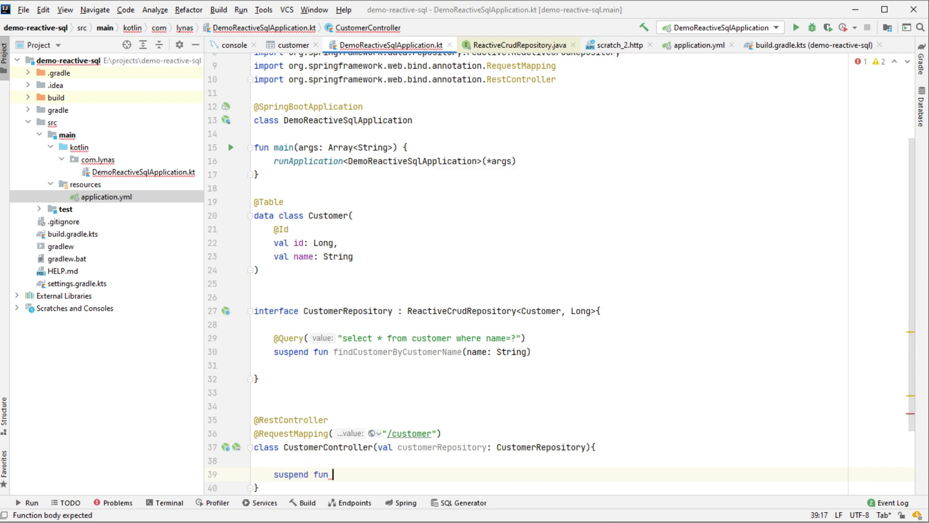
text(getAll)
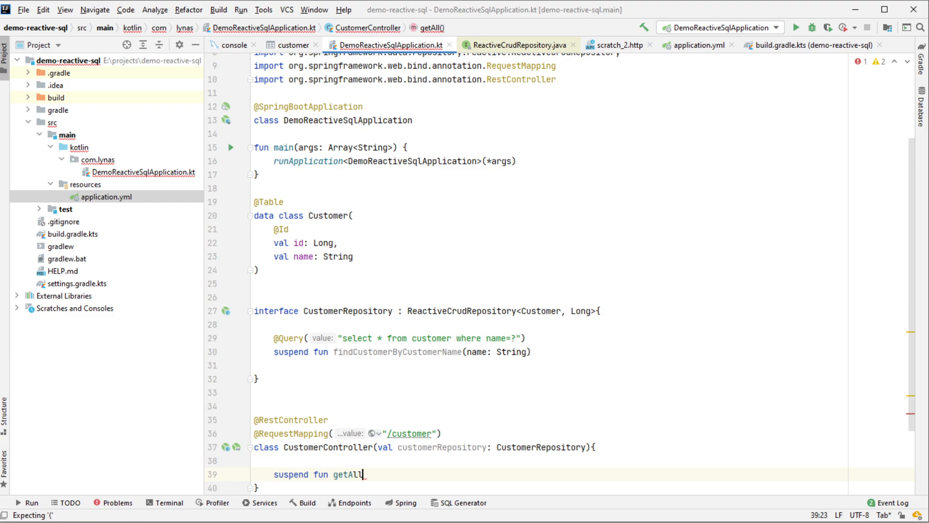
text(Customer() :)
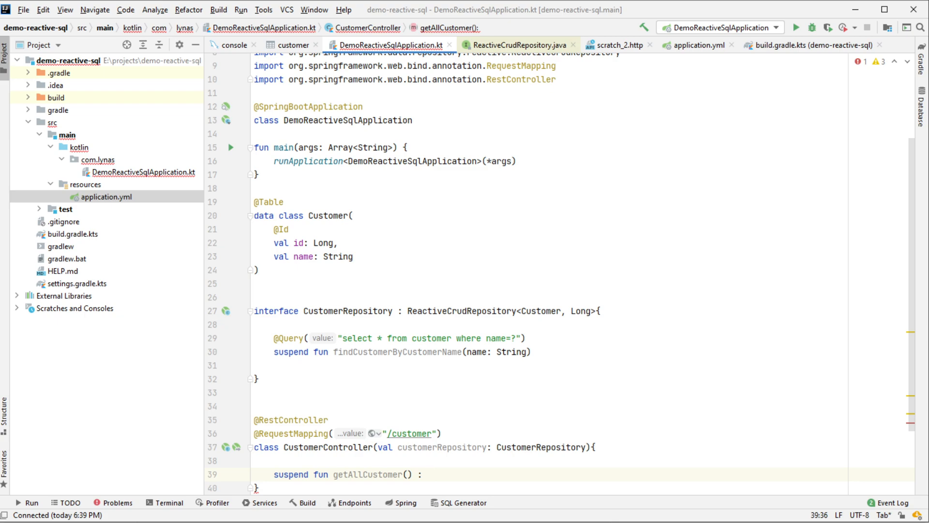
text(Flow)
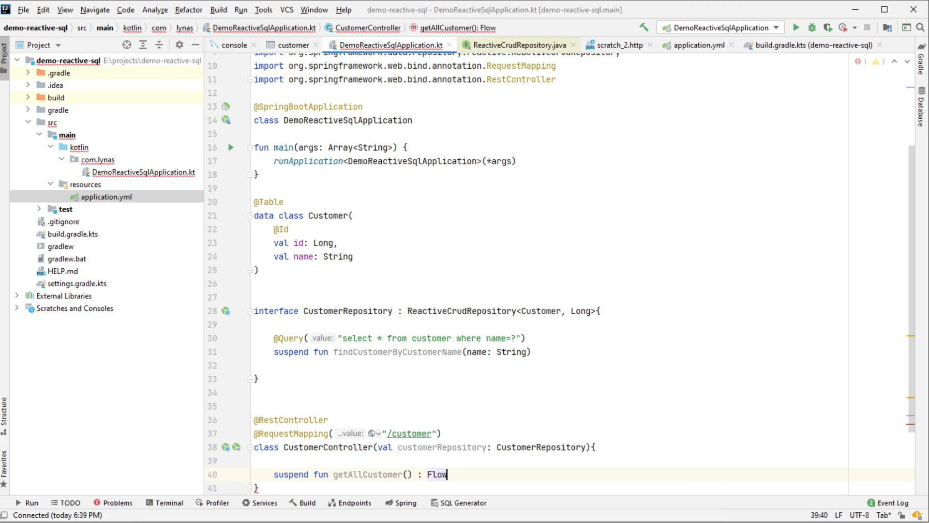
text(<Customer>)
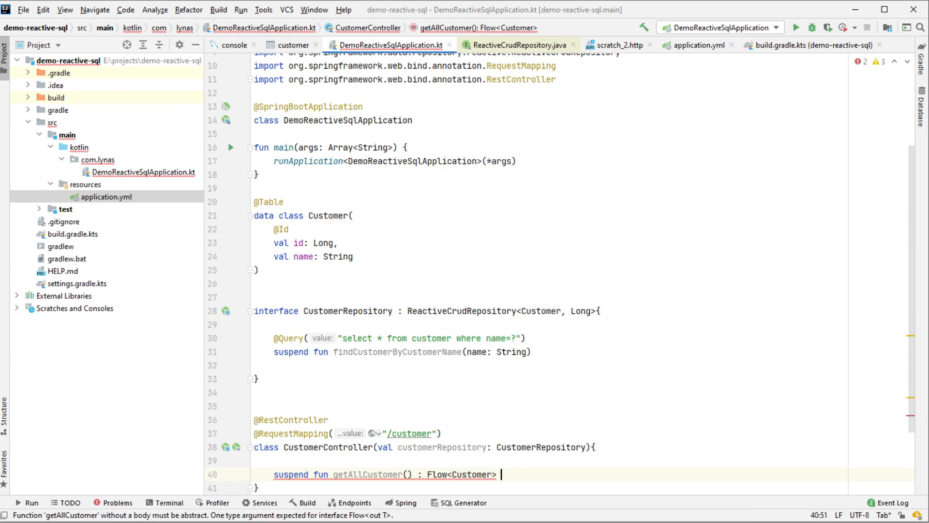
text(=)
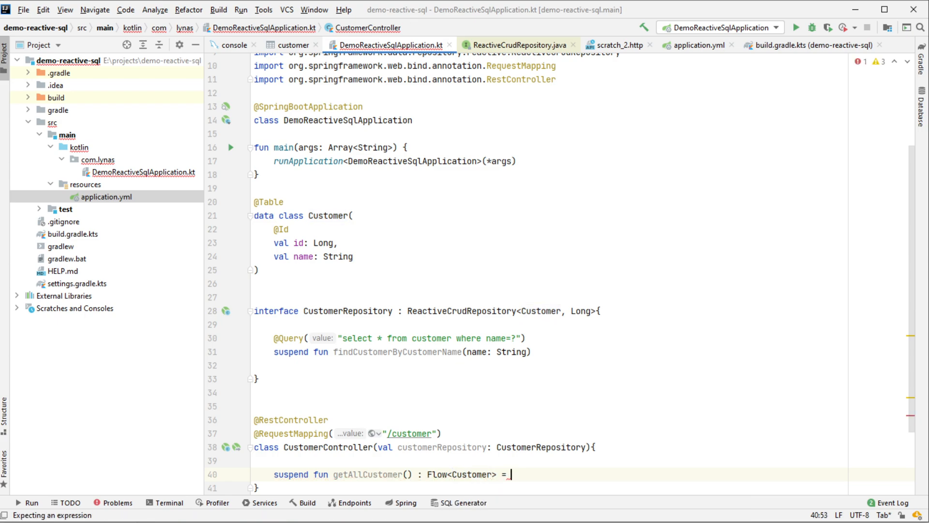
text(customerRepository)
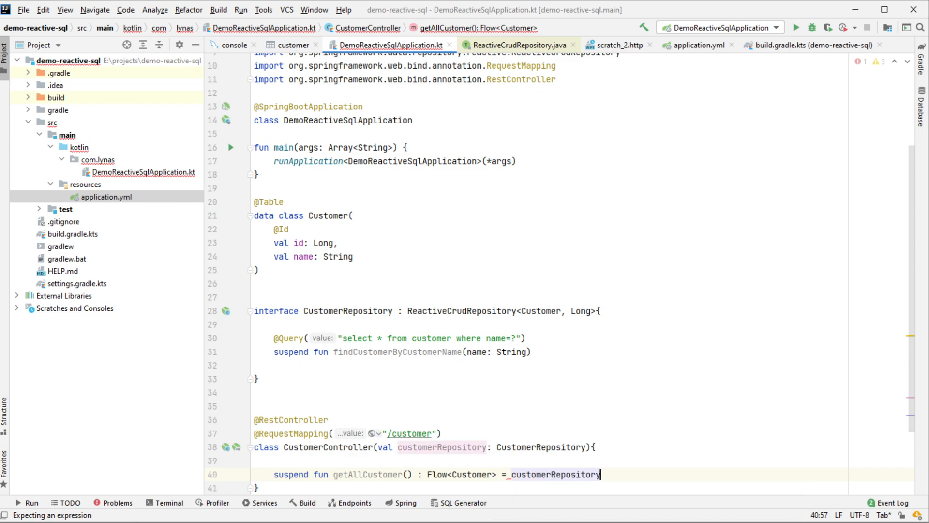
text(.findAll()
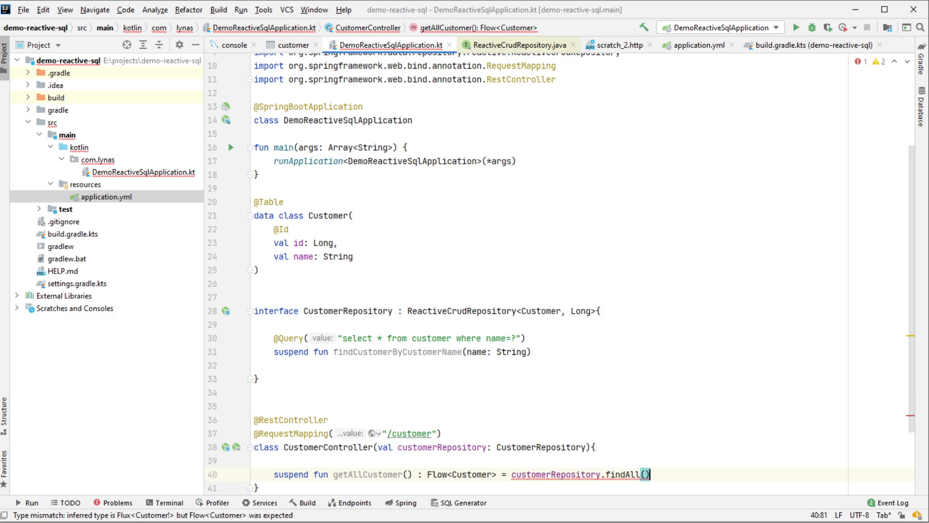
text(.as)
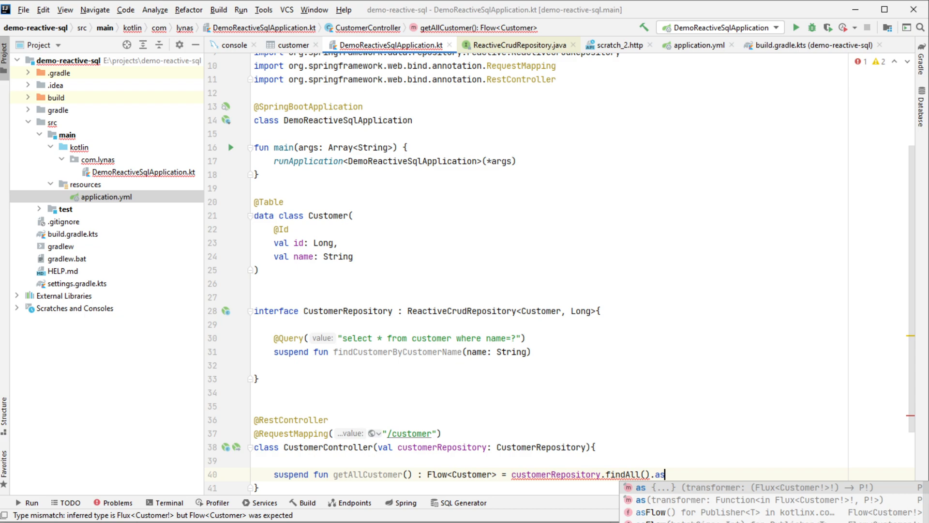
text(Flow()
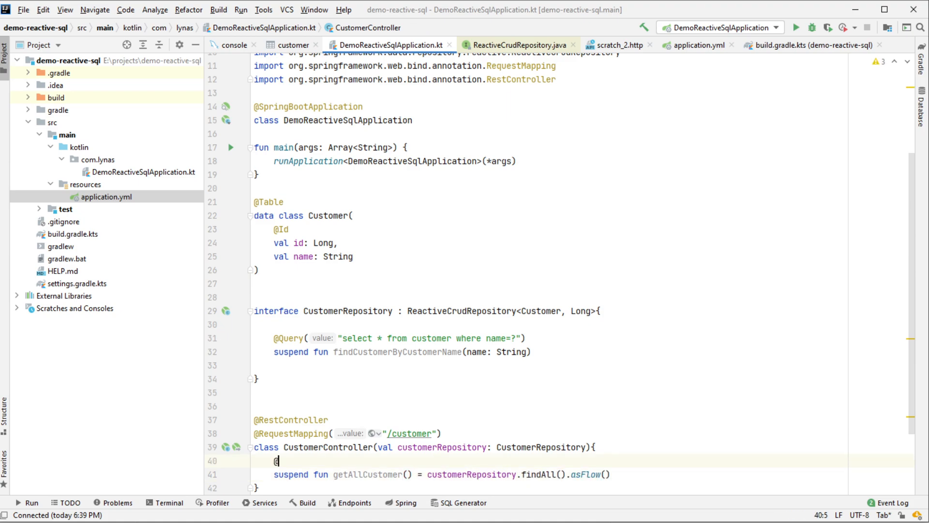
text(GetMappin)
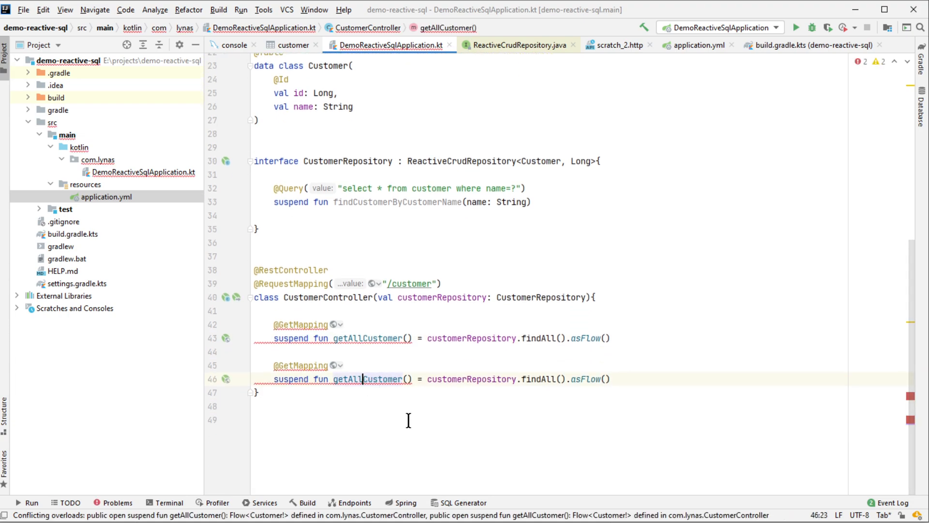
text(getCustomer)
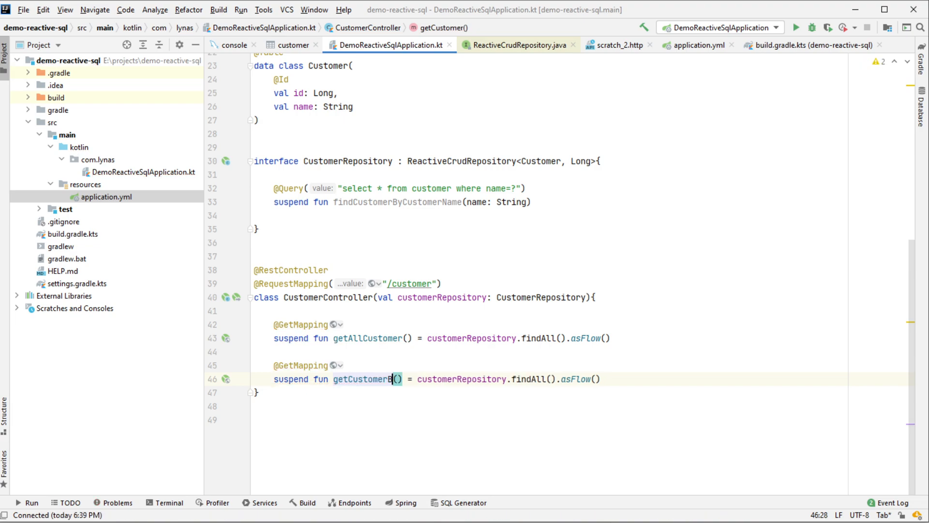
text(ByName)
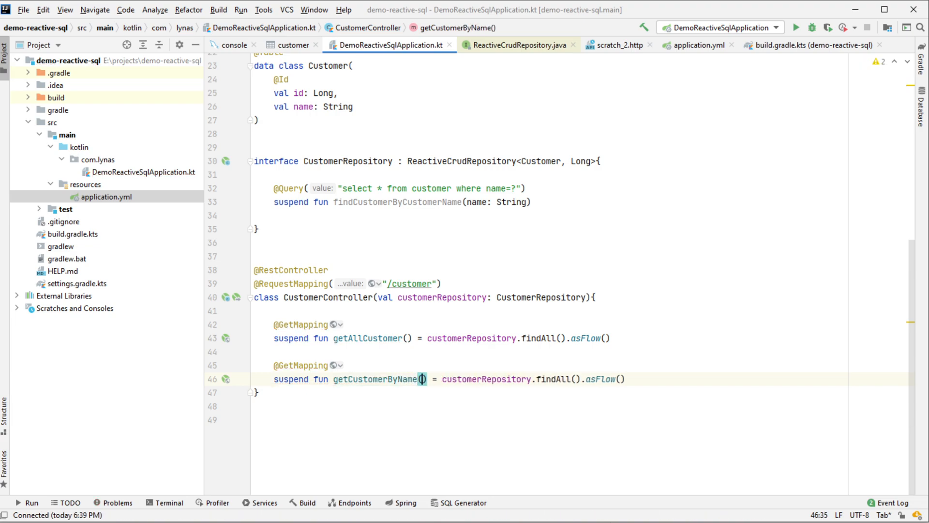
text(@PathVariable name)
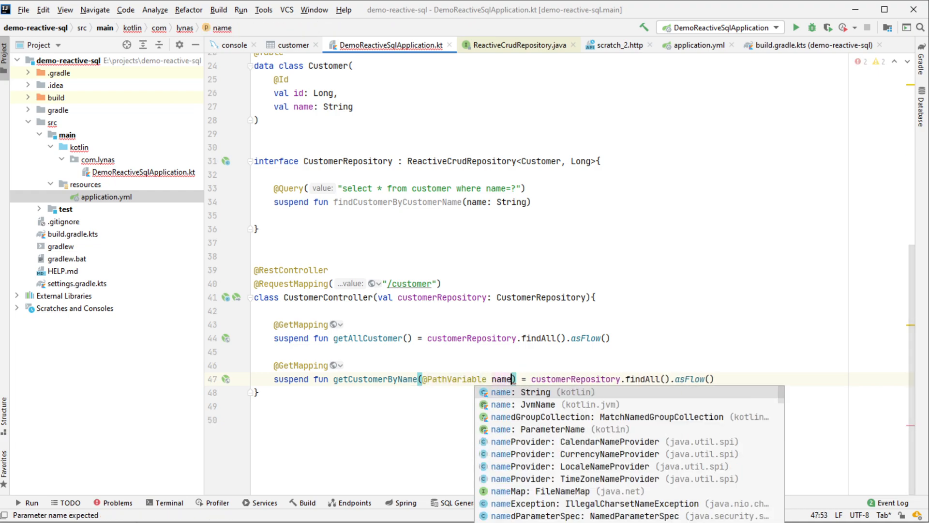
click(522, 392)
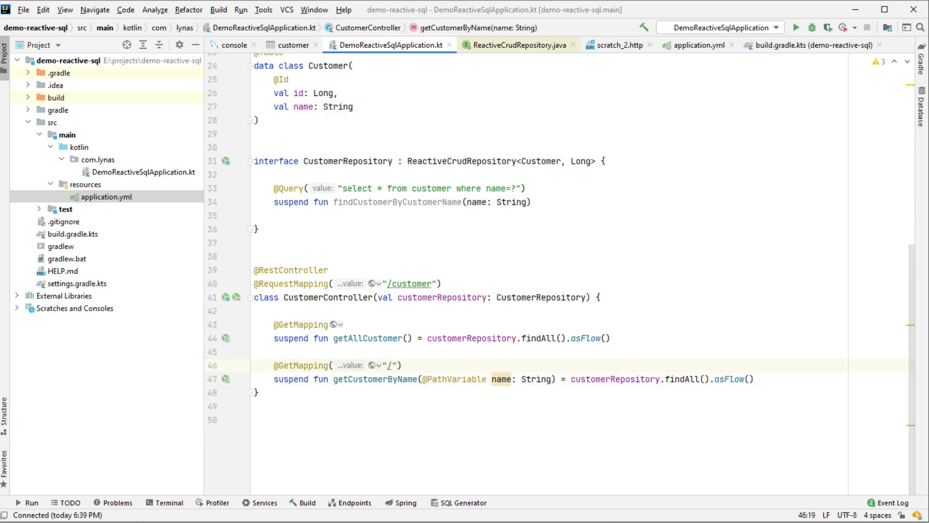
text({name})
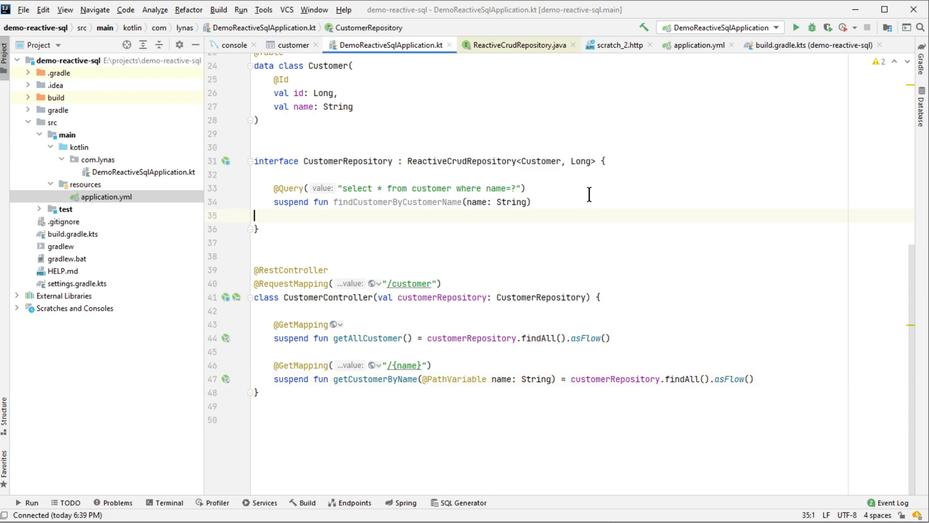
Declare Mono<Customer> as the return type of findCustomerByCustomerName in CustomerRepository.
text(: M)
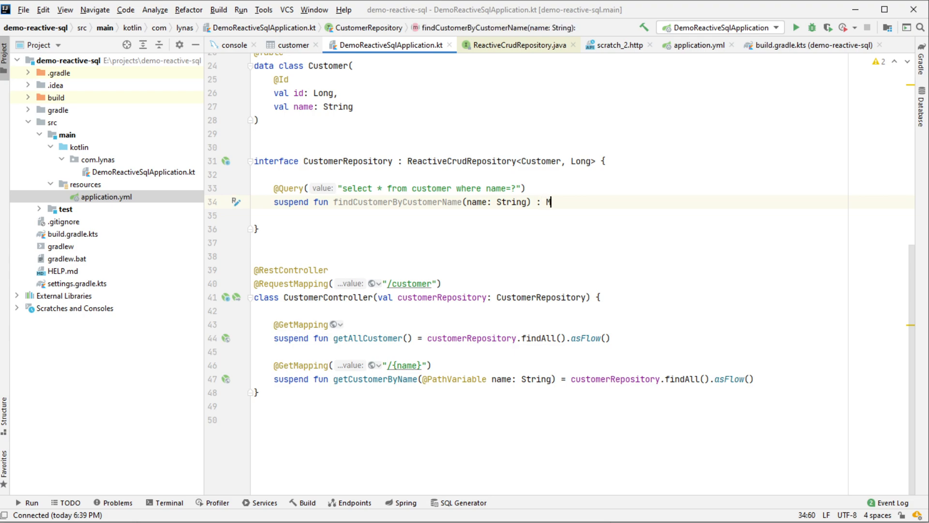
text(ono)
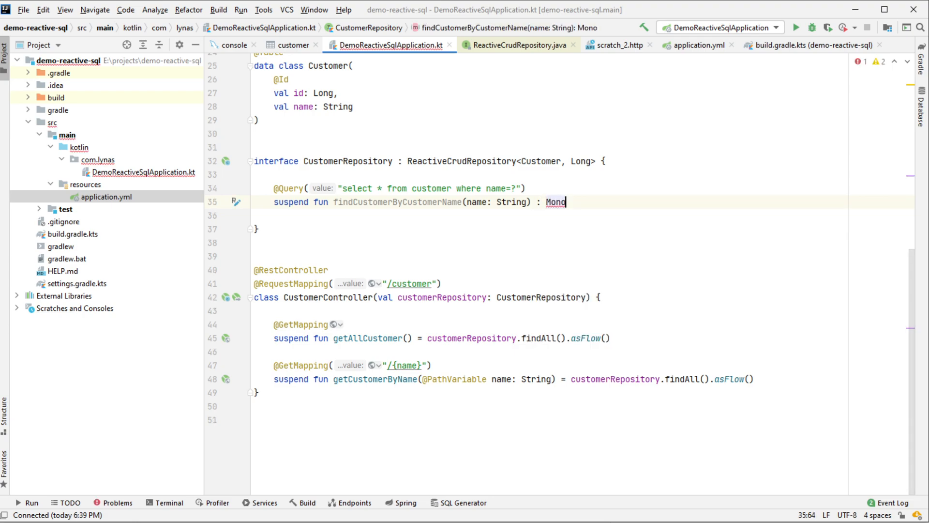
text(<>)
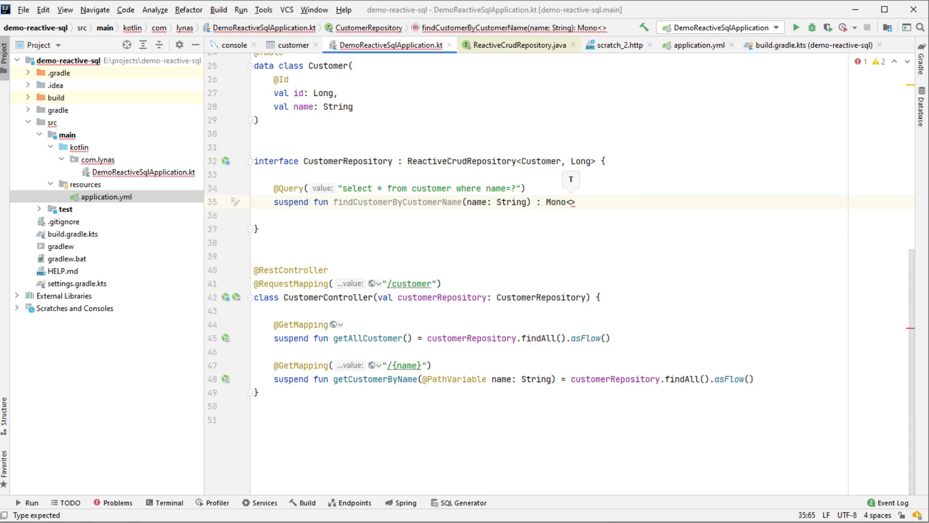
text(Customer)
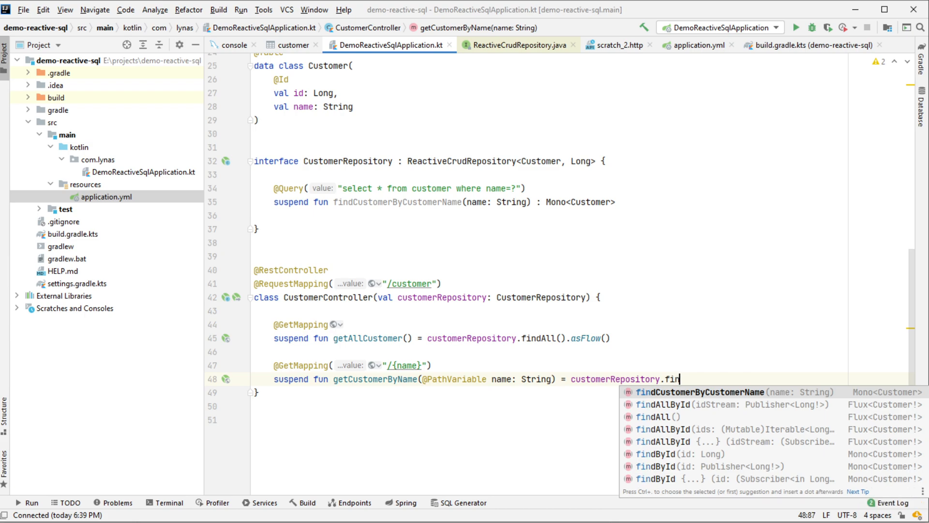
Make getCustomerByName call findCustomerByCustomerName(name).awaitFirstOrNull() and return Customer?
click(699, 392)
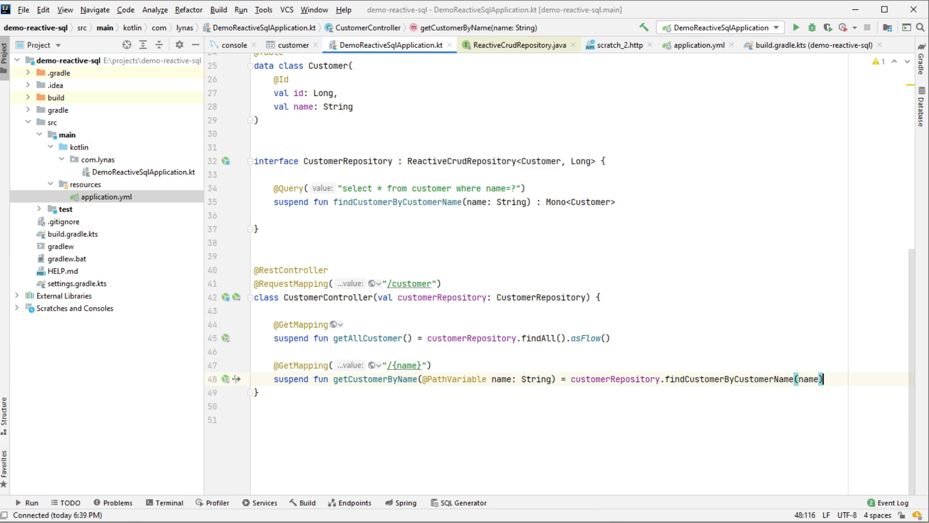
text(.)
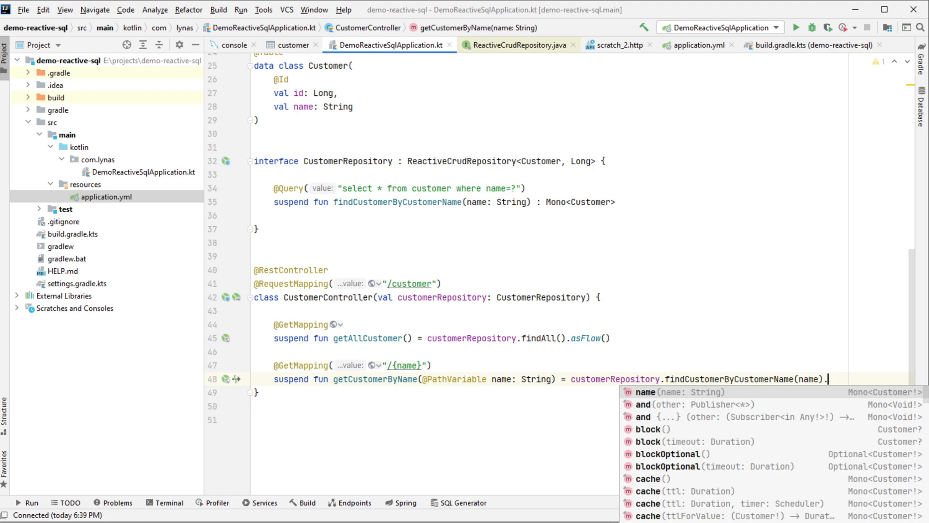
text(aw)
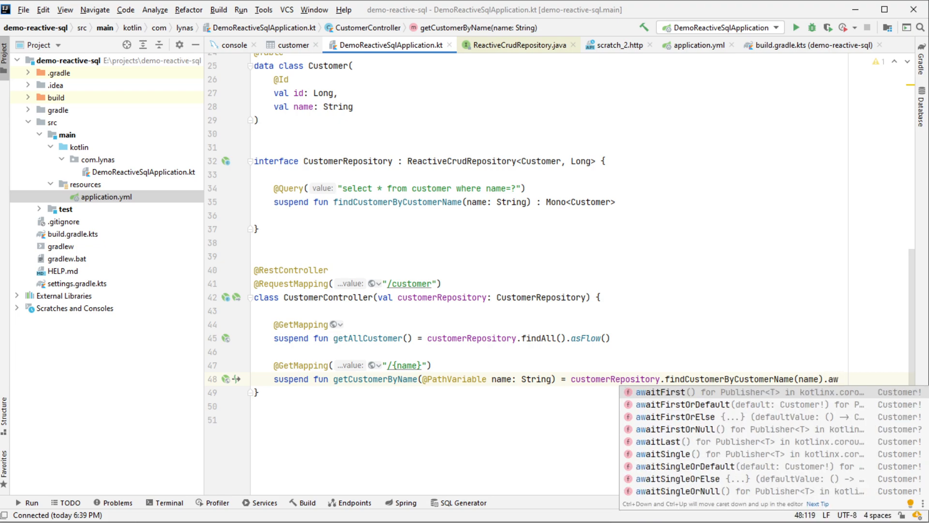
click(681, 392)
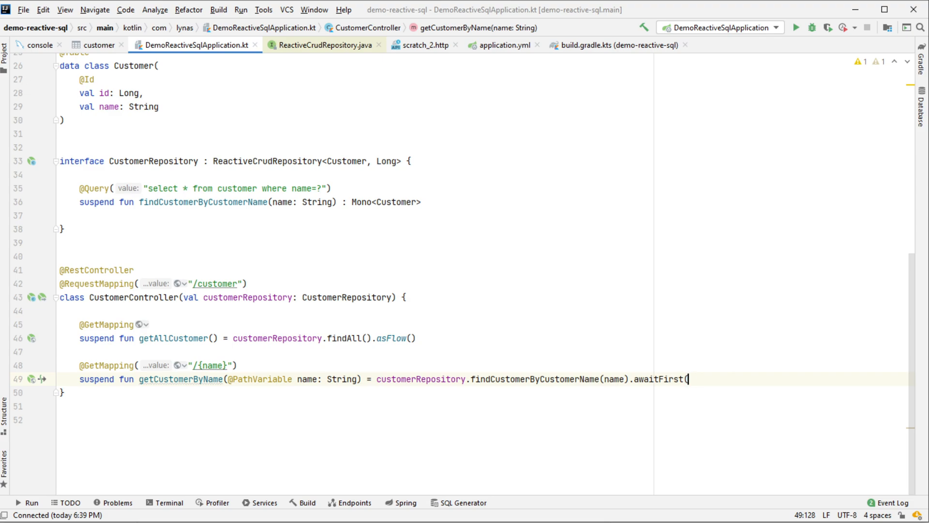
text(or)
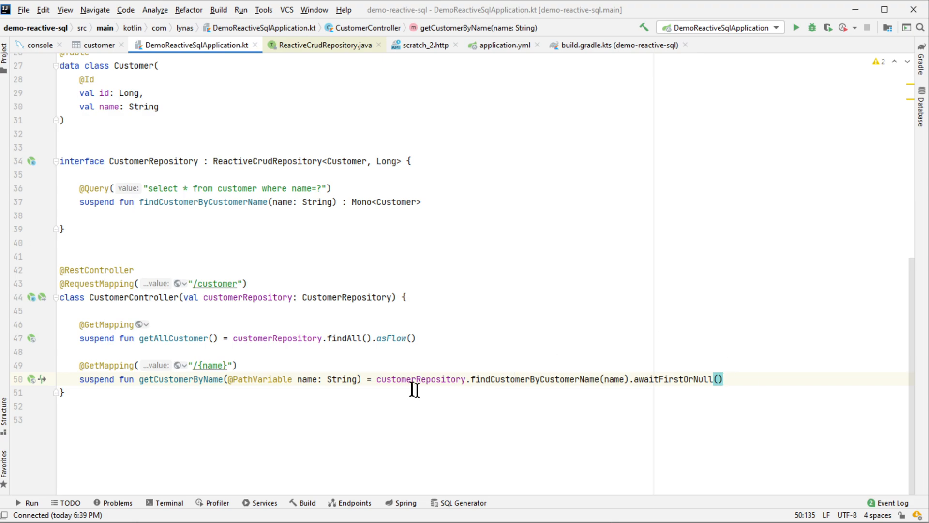
click(371, 379)
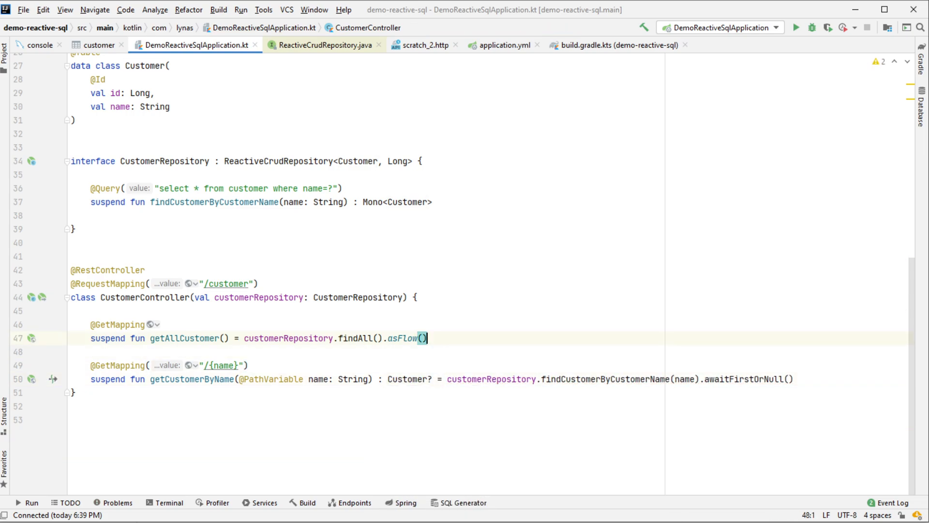
Declare Flow<Customer> as the explicit return type of getAllCustomer.
click(234, 338)
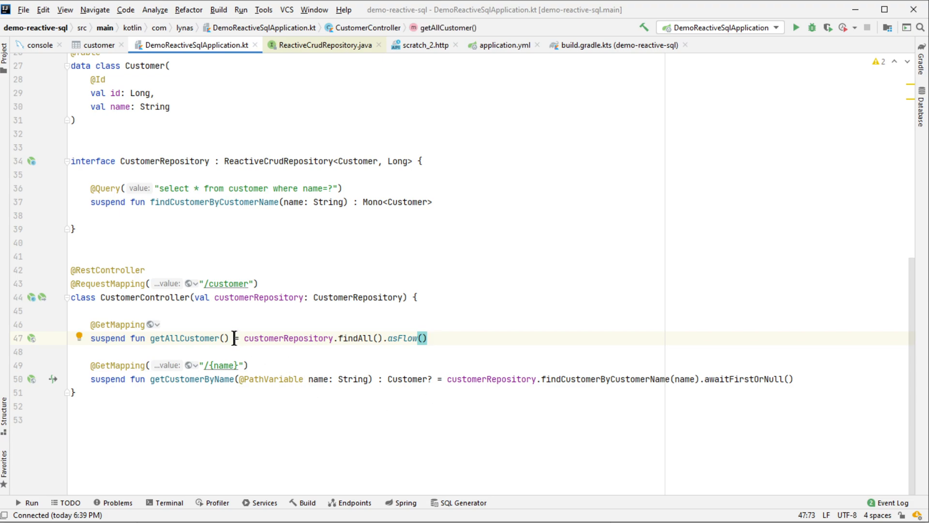
text(Flow<Cu)
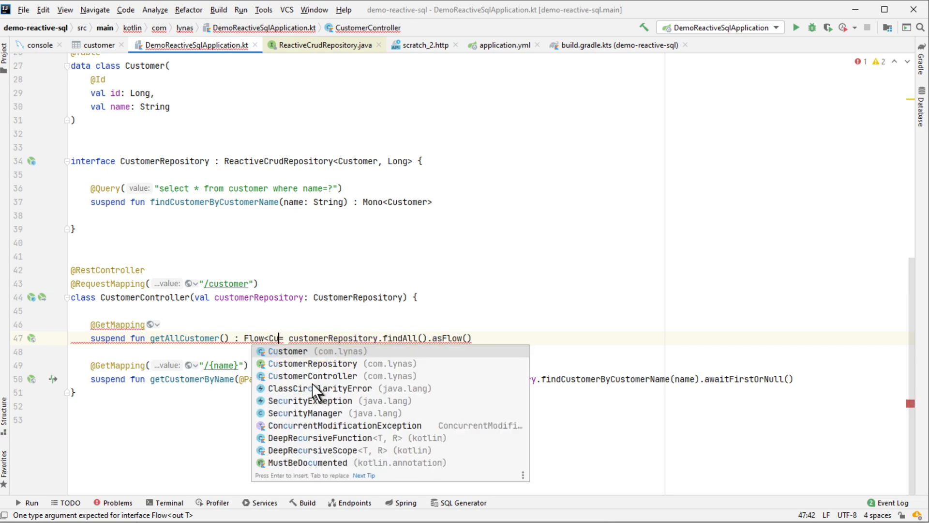
click(288, 351)
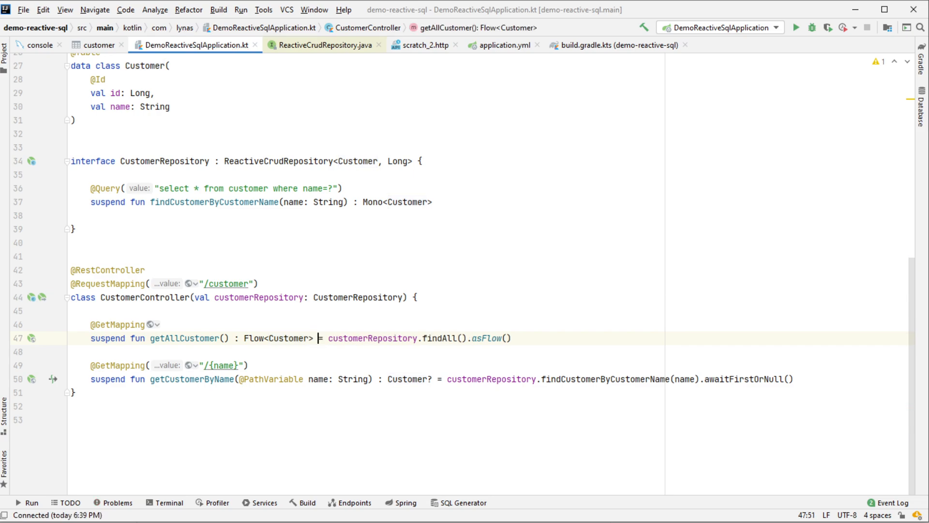
click(317, 378)
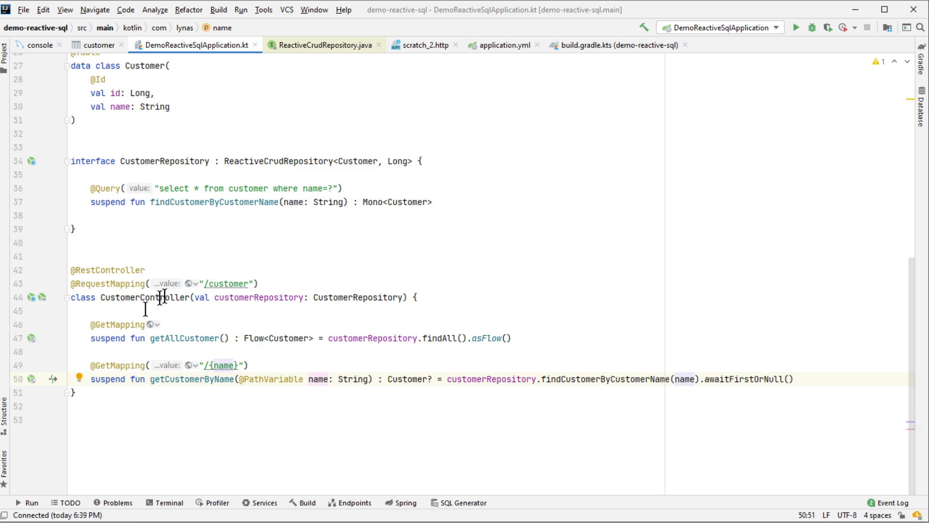
mouse_move(427, 62)
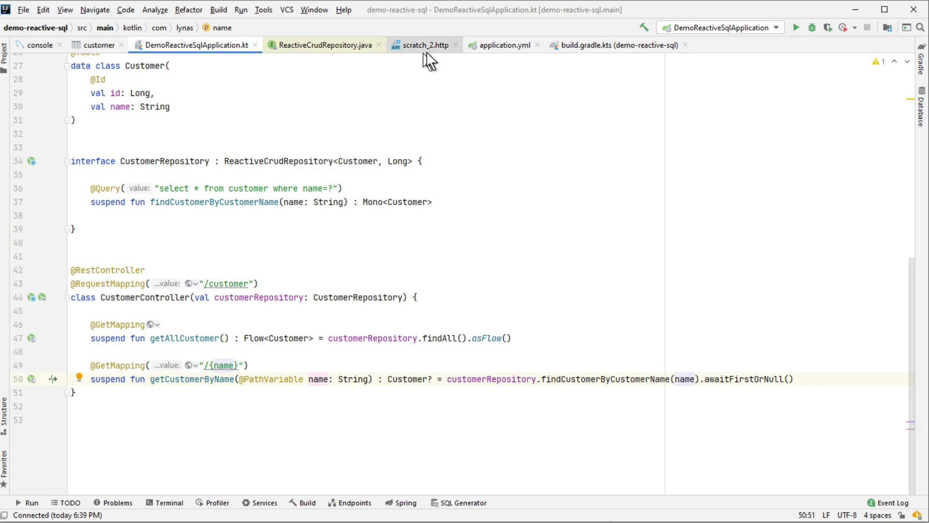
Show the scratch_2.http file with the localhost:8080 /customer GET requests.
click(424, 45)
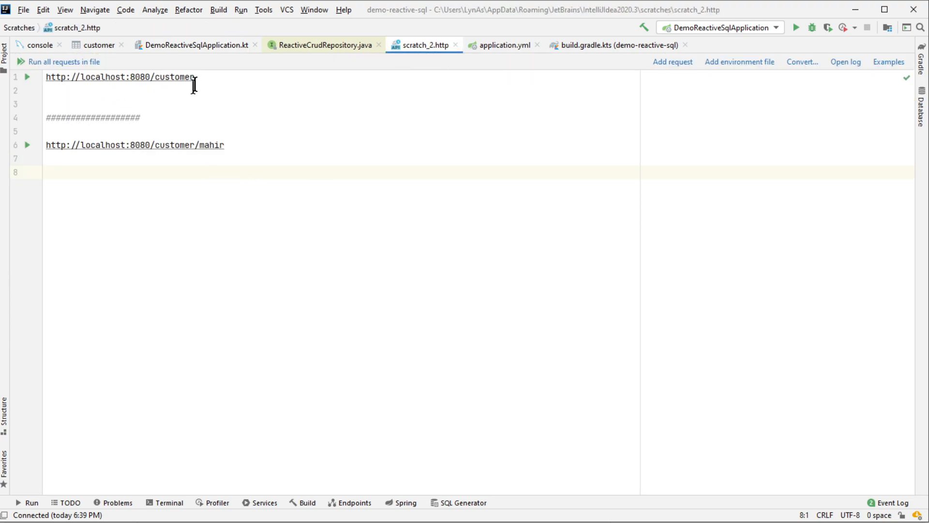
mouse_move(421, 75)
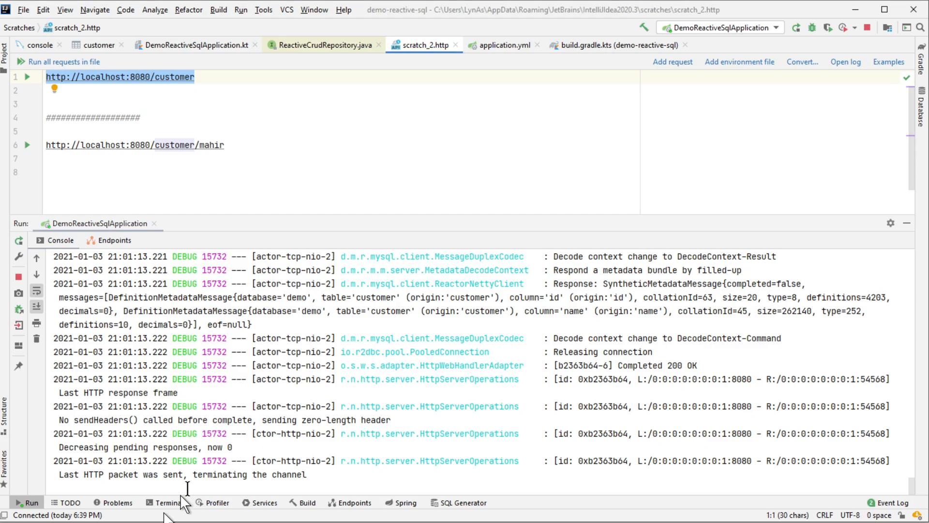
Return to DemoReactiveSqlApplication.kt after a glance at application.yml's database configuration.
click(196, 46)
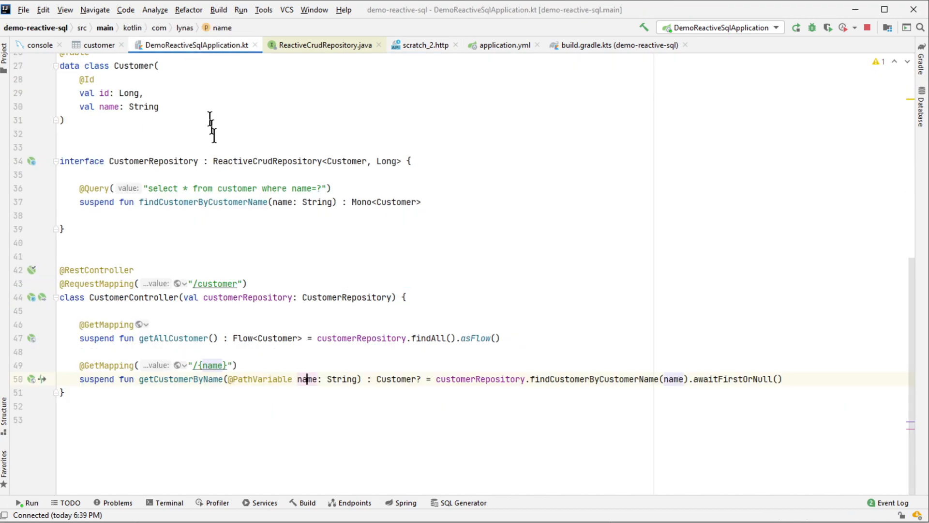
mouse_move(287, 297)
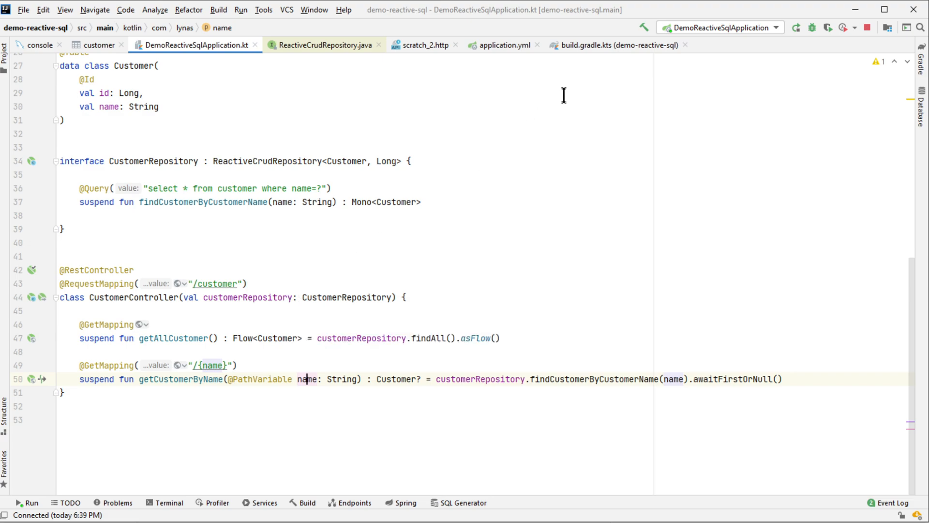
click(503, 44)
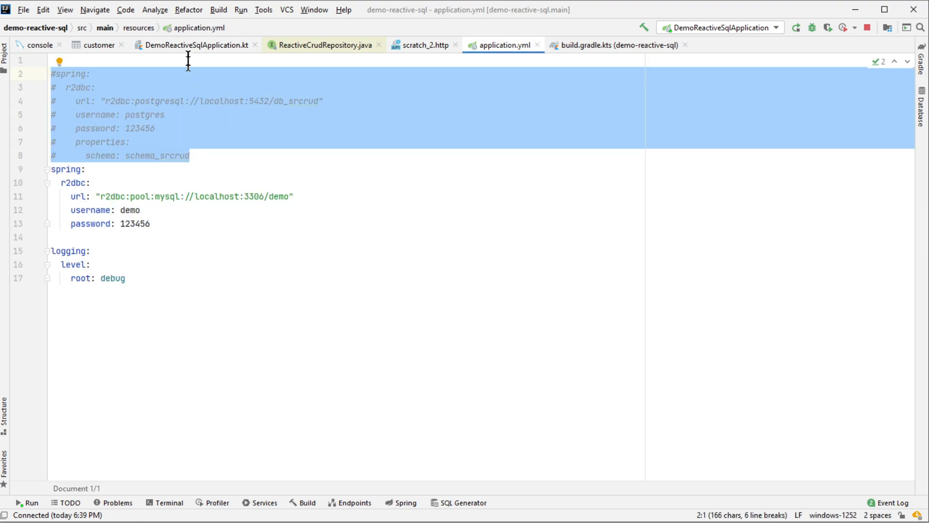
click(196, 45)
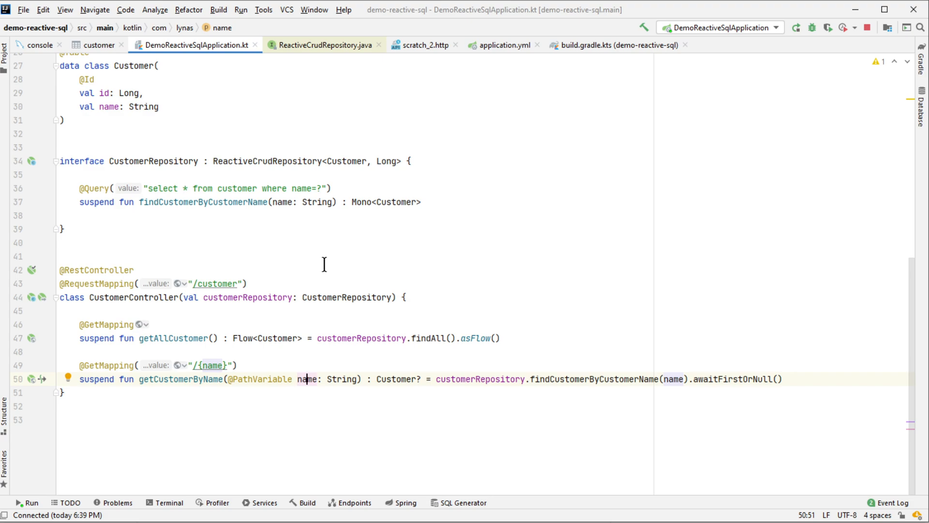
mouse_move(334, 260)
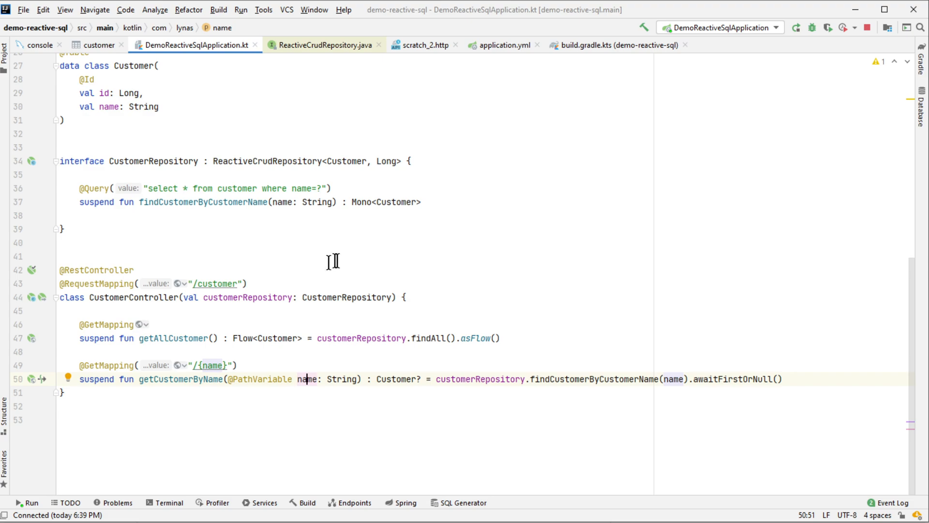